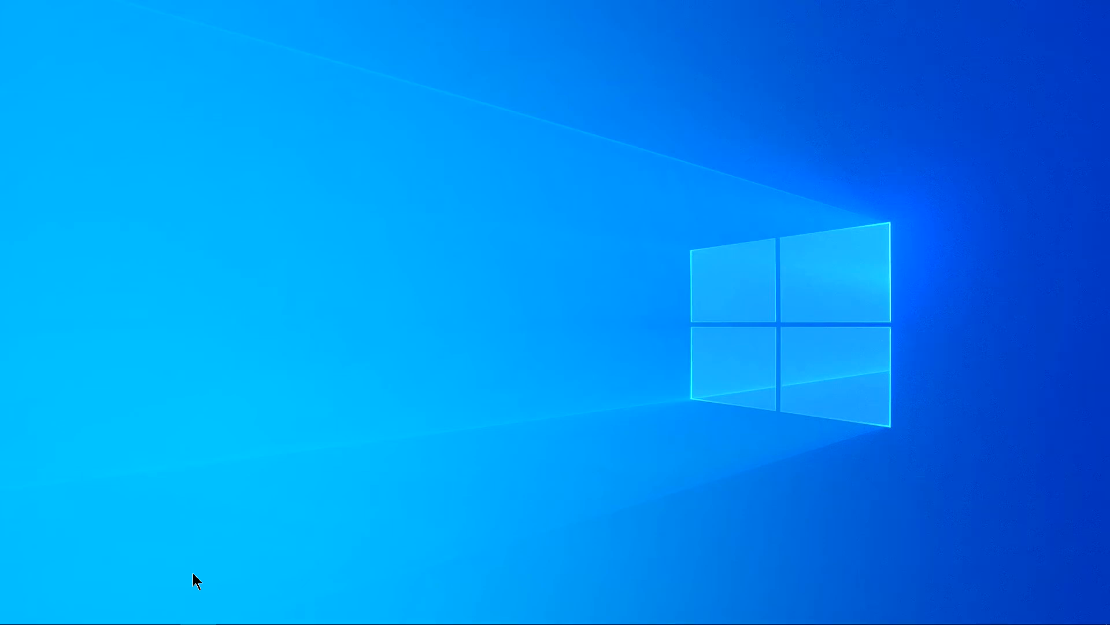
mouse_move(229, 516)
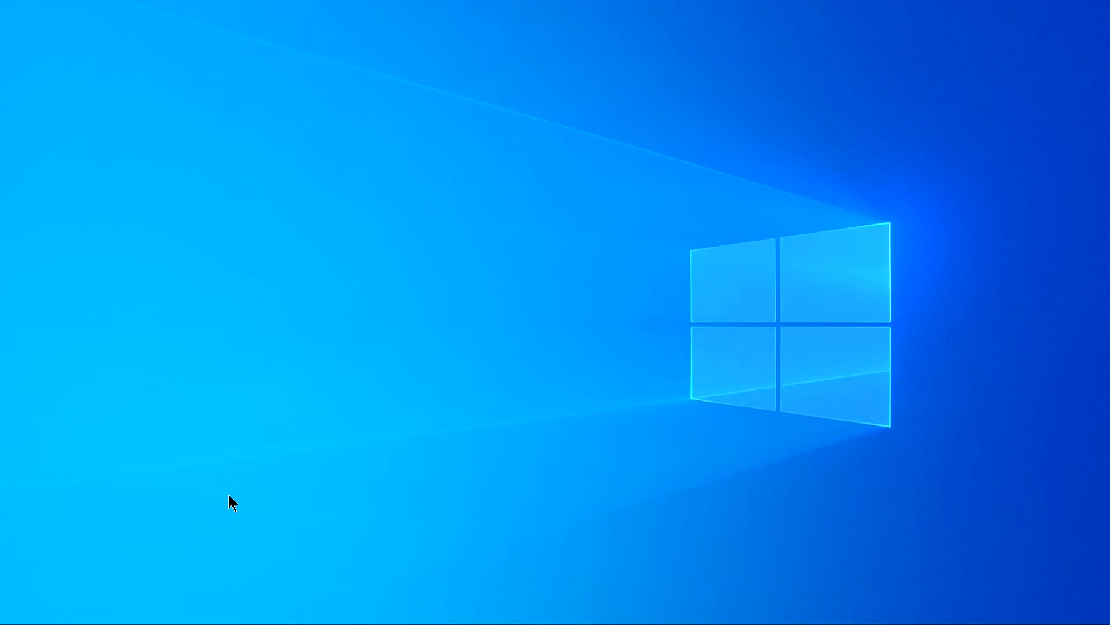
mouse_move(232, 532)
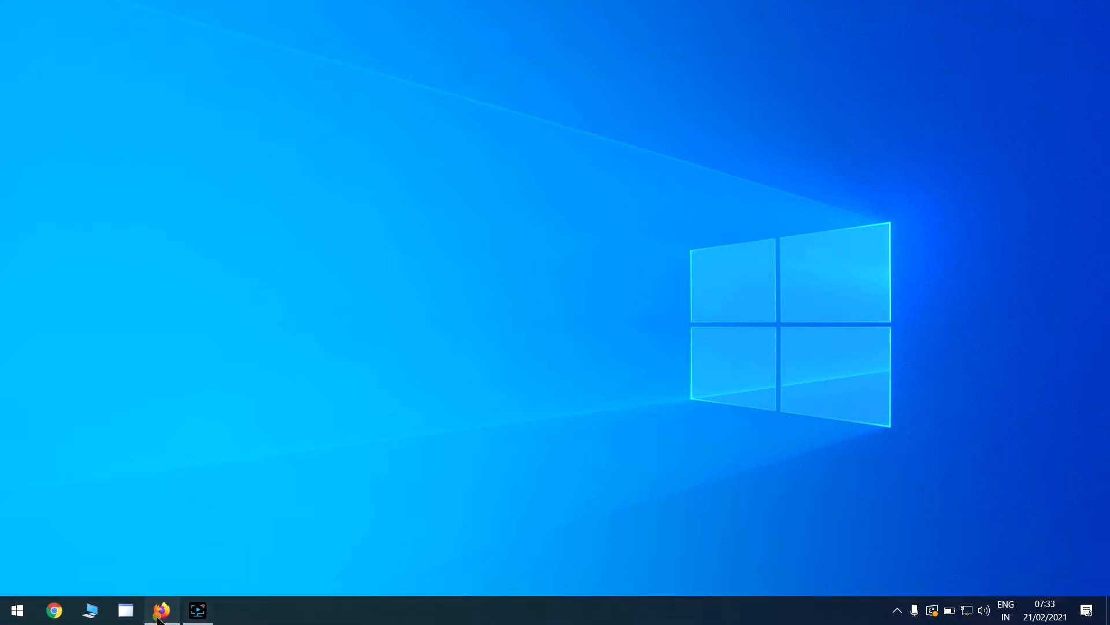
Search the web for 'netbeans' and open the Welcome to NetBeans result at netbeans.org
click(160, 610)
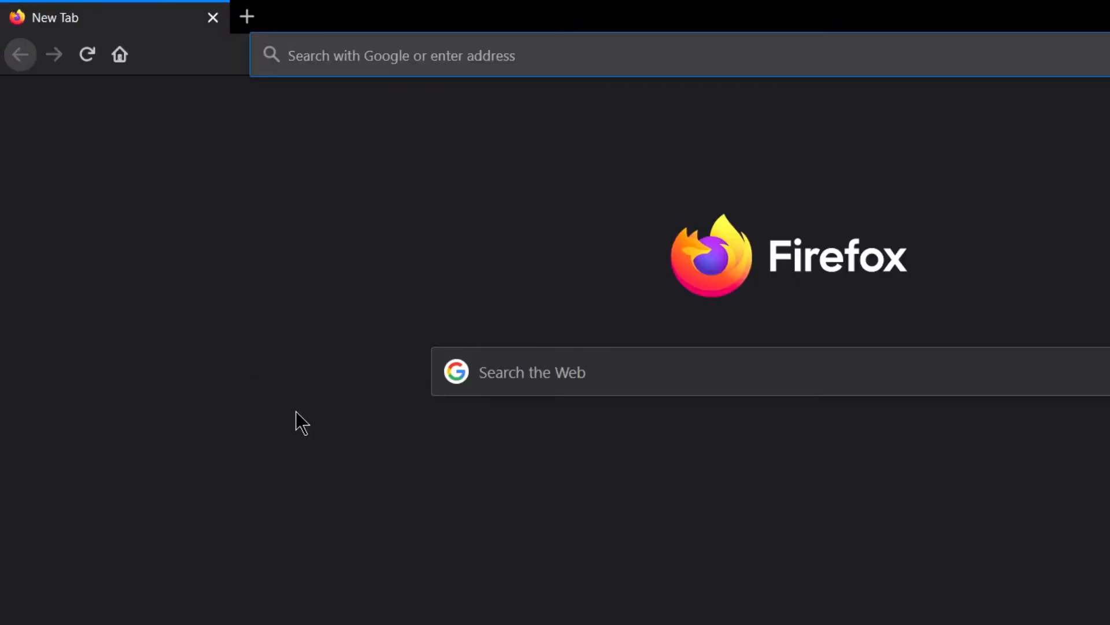
text(n)
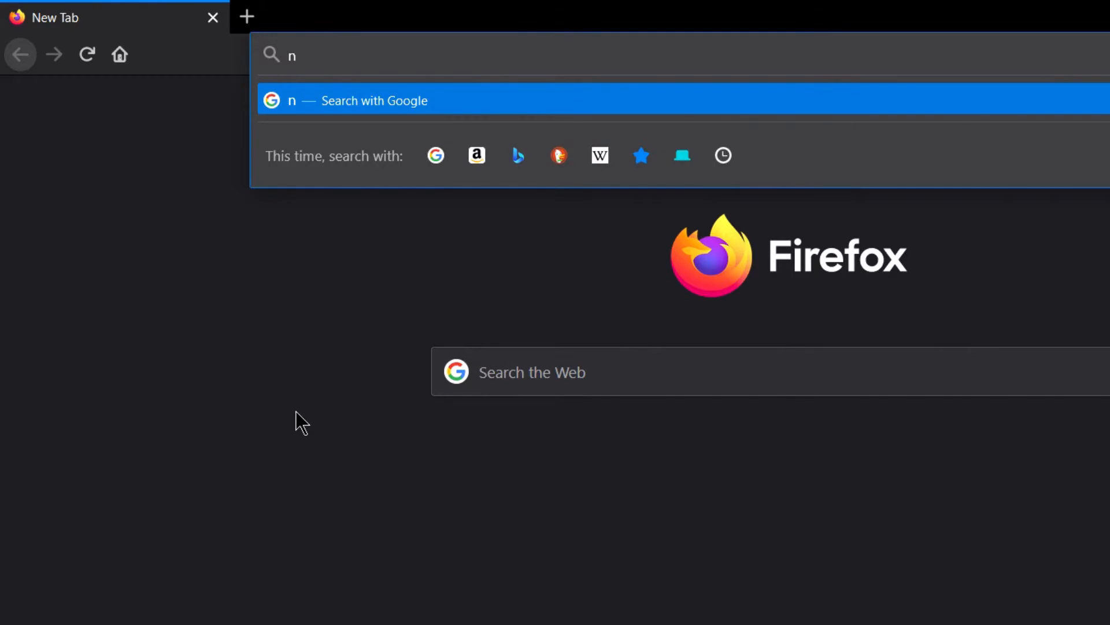
text(netbeans)
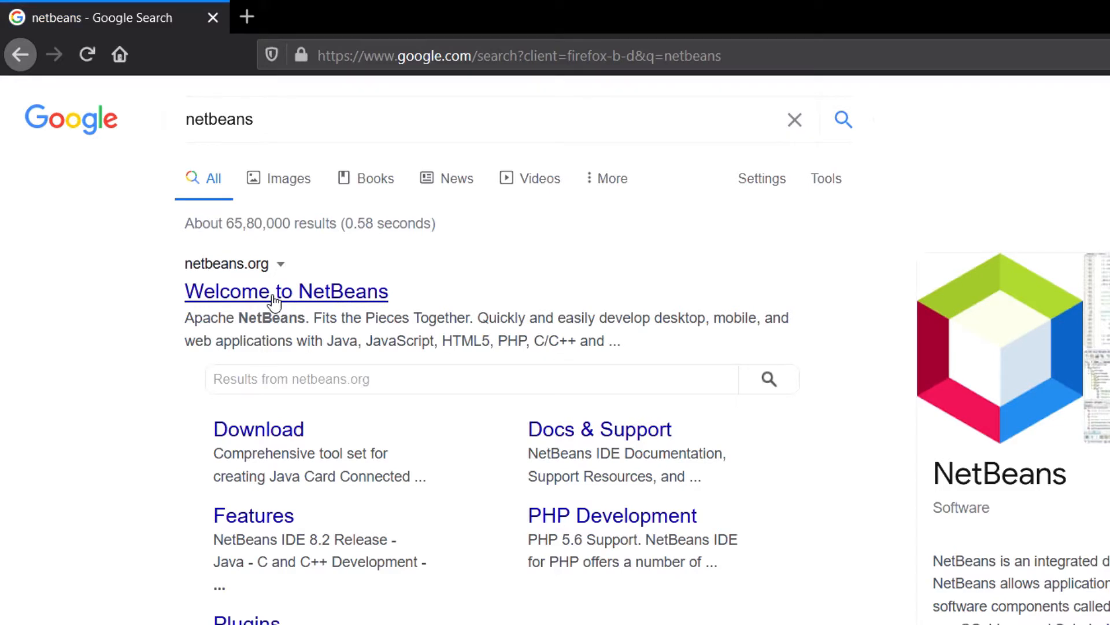
click(277, 291)
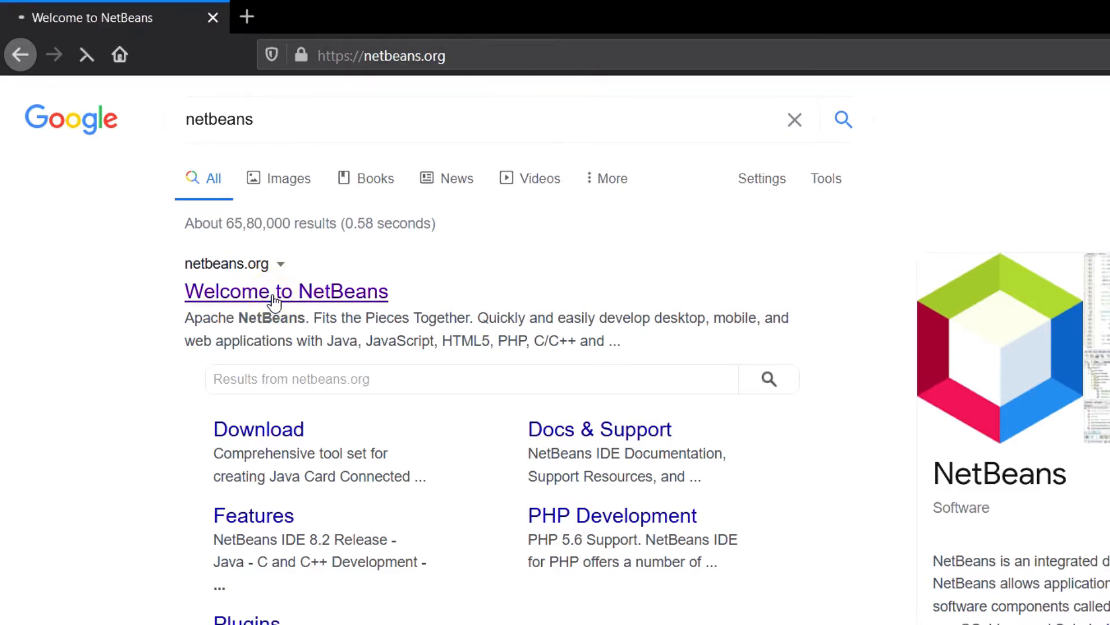
click(286, 292)
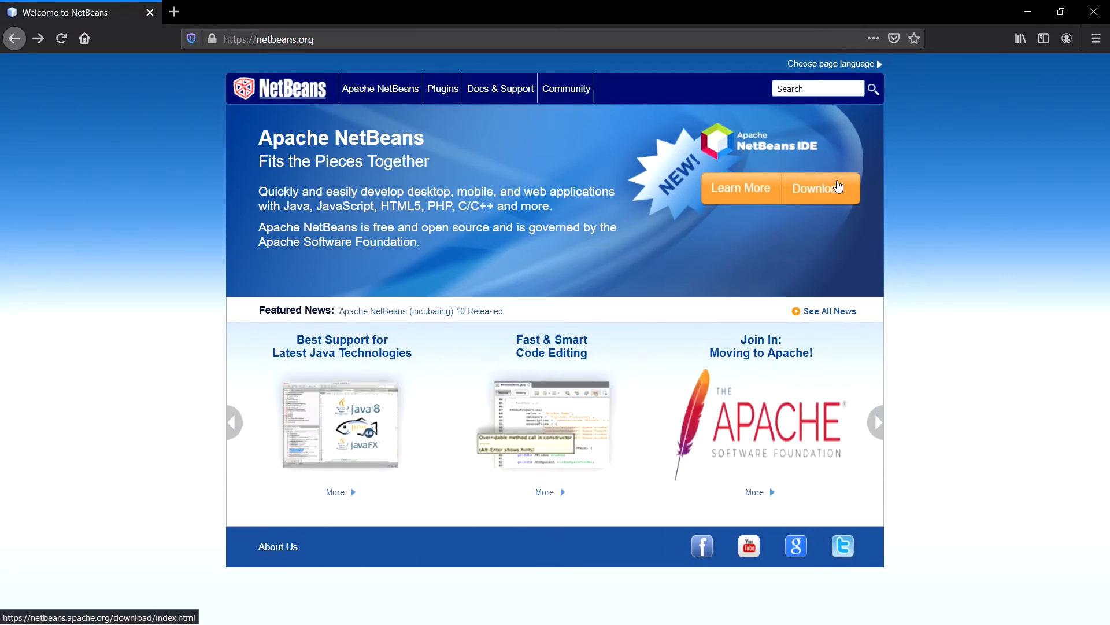
From the Releases page, choose Download under Apache NetBeans 12 LTS (NB 12.0)
click(821, 187)
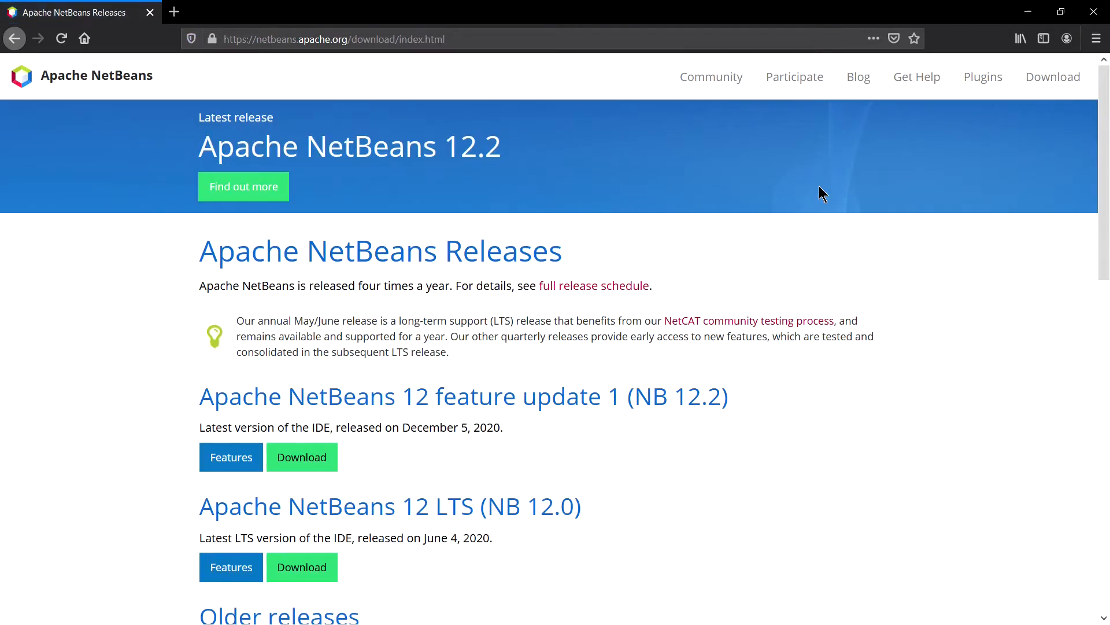
mouse_move(432, 493)
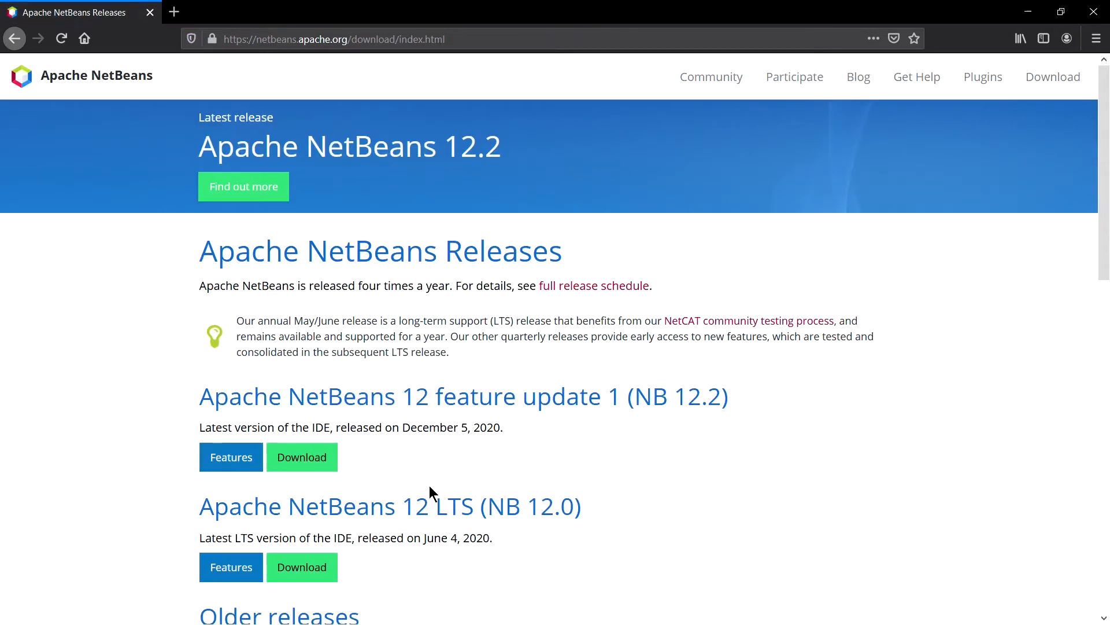
scroll(down, 3)
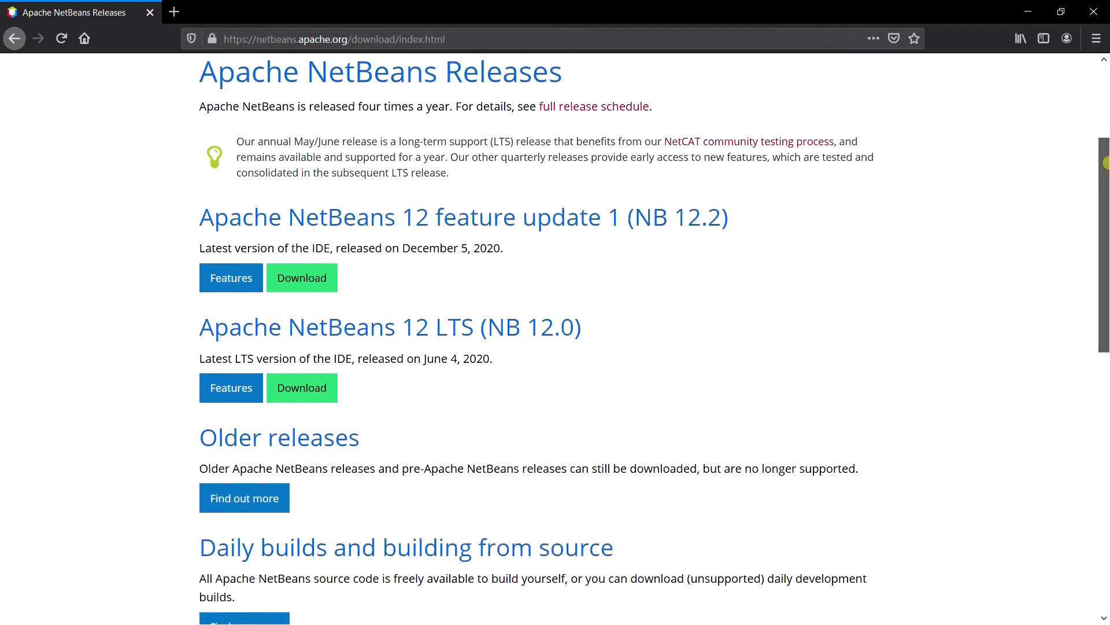
scroll(up, 3)
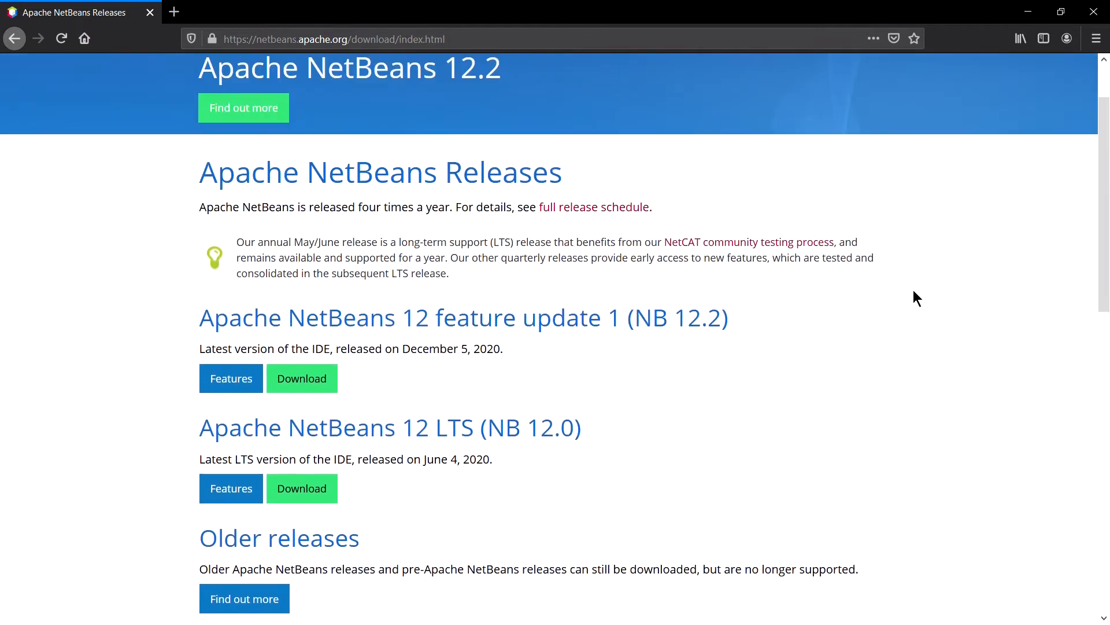
mouse_move(422, 377)
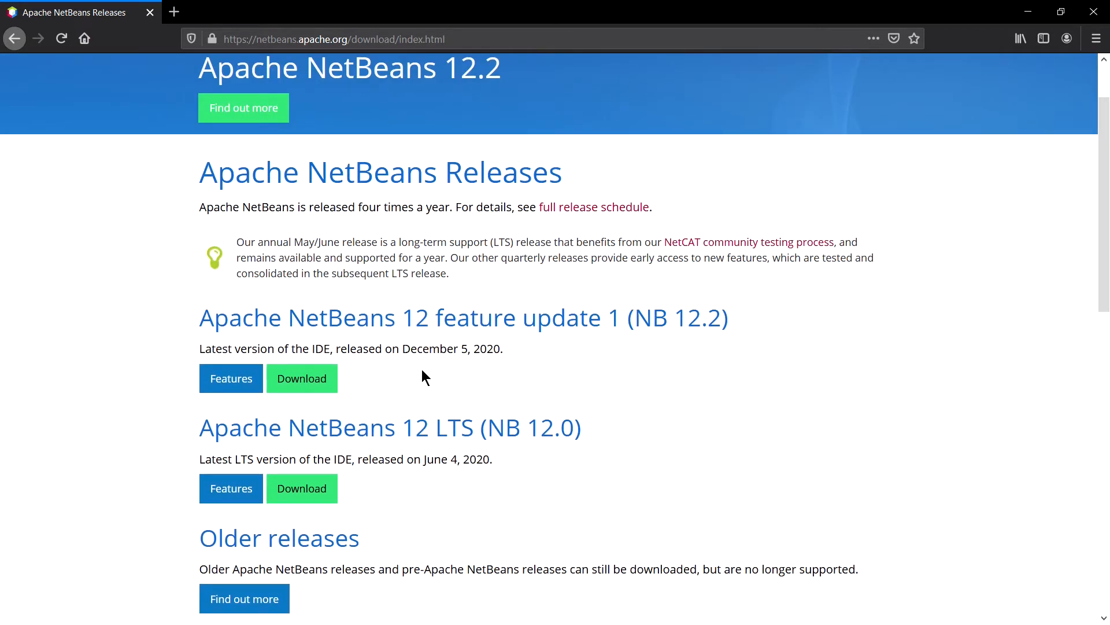
mouse_move(466, 499)
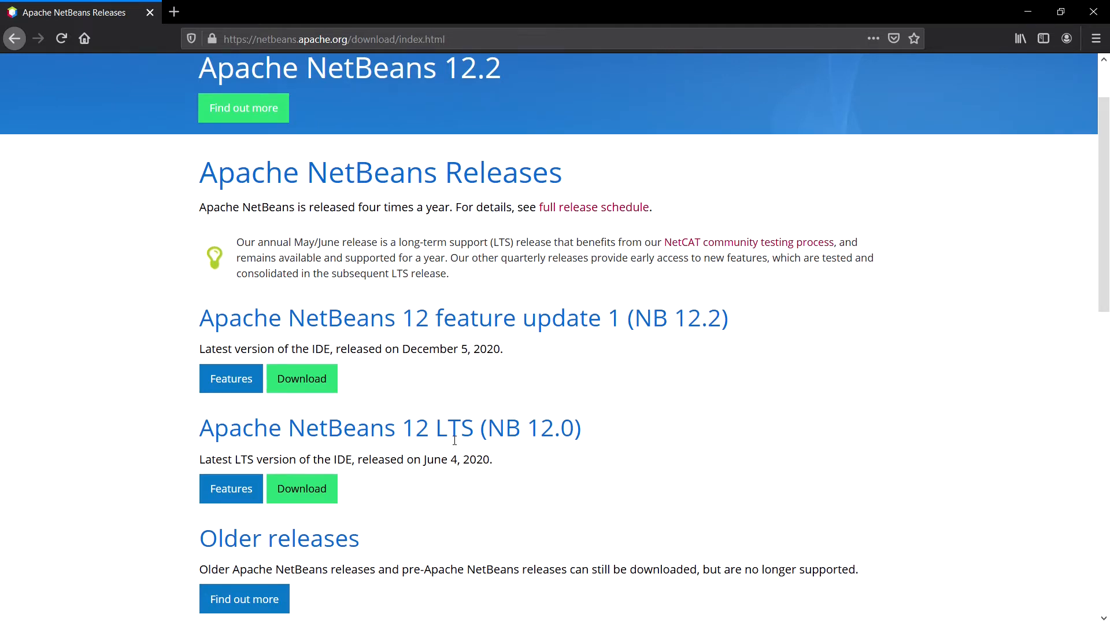
mouse_move(446, 318)
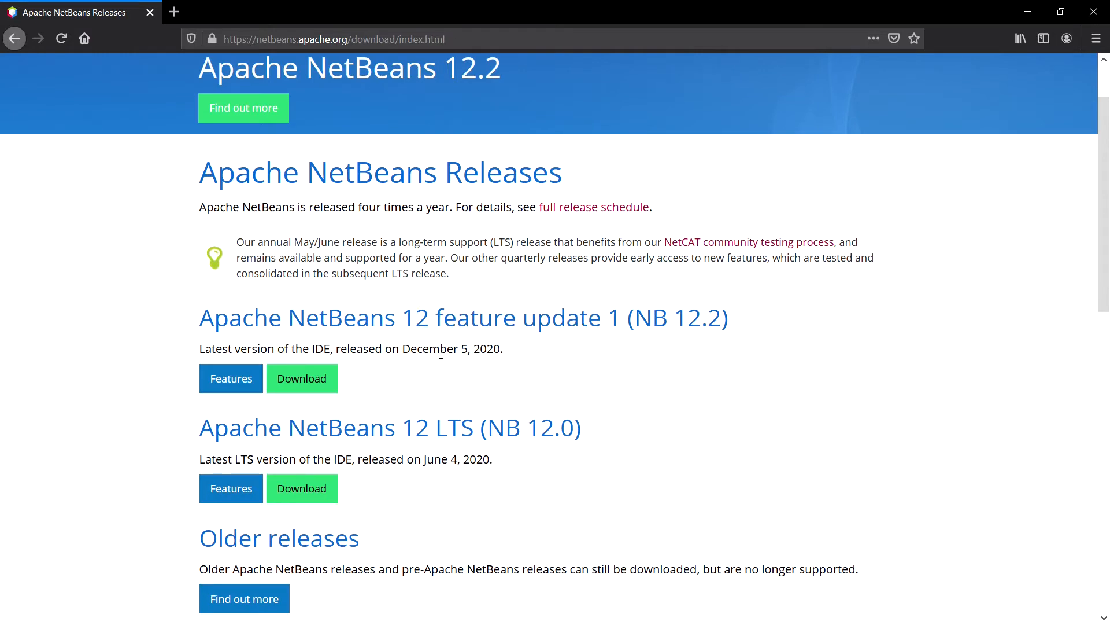
drag(410, 348, 503, 349)
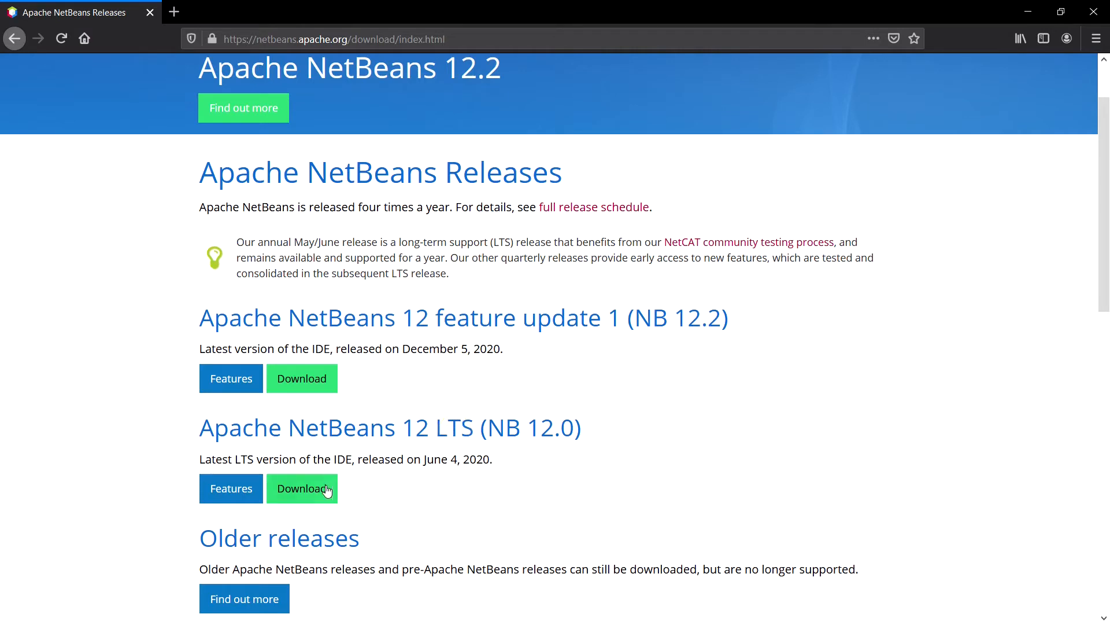
mouse_move(319, 496)
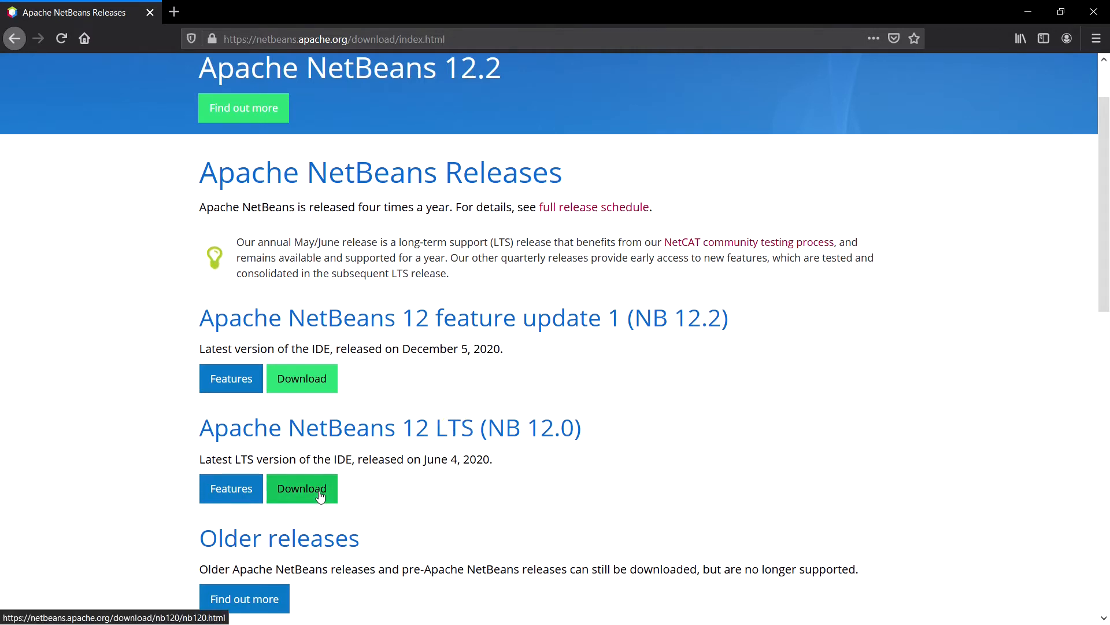
mouse_move(435, 398)
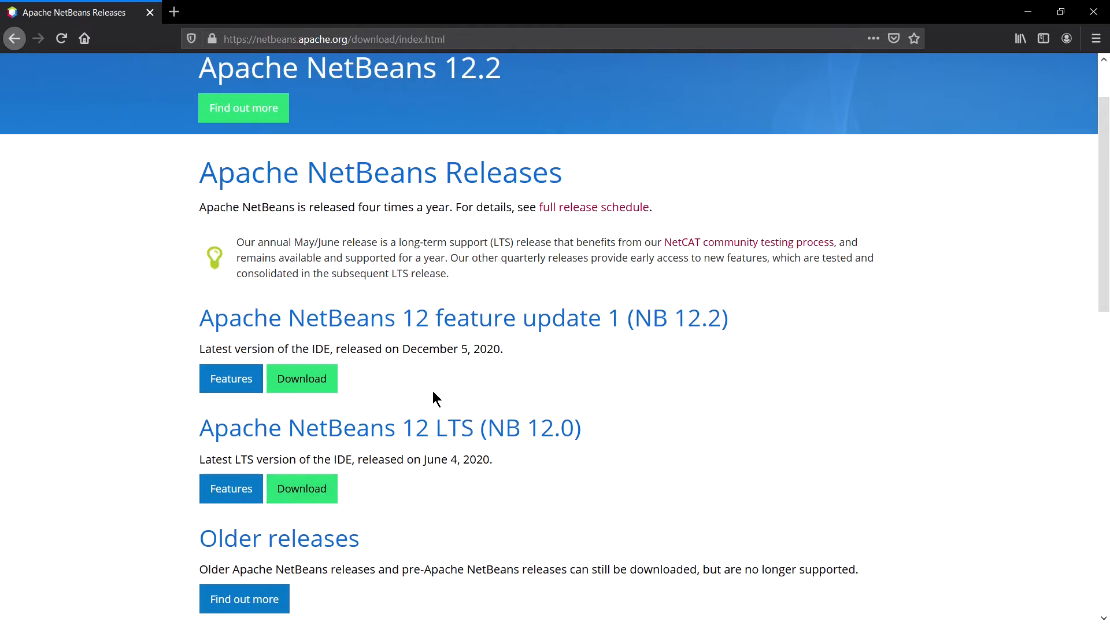
mouse_move(311, 388)
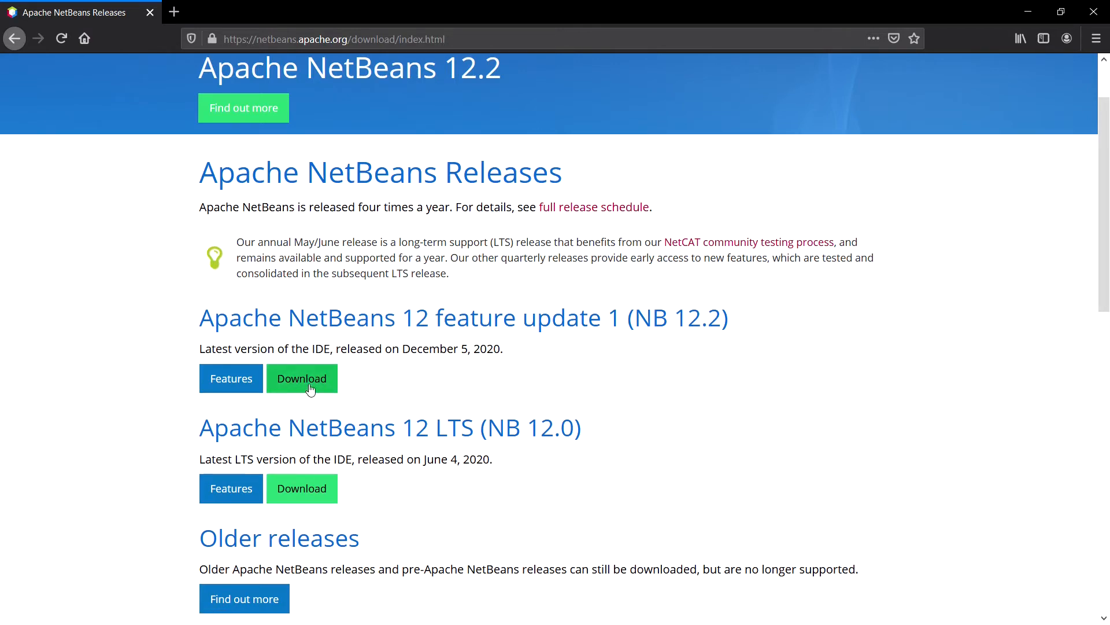
mouse_move(324, 492)
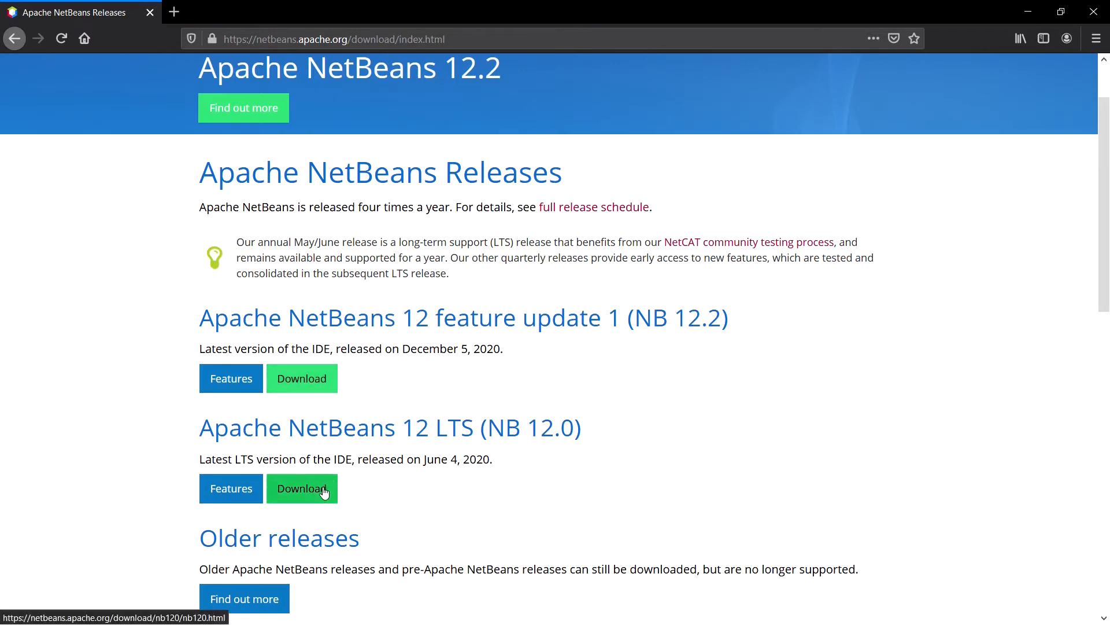
click(302, 488)
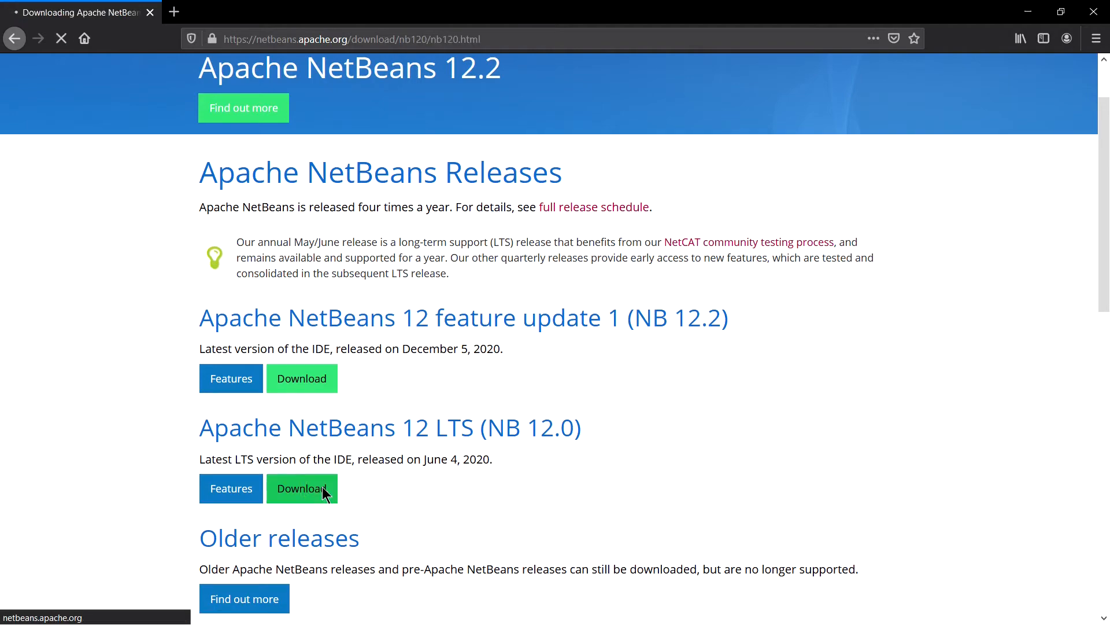
Download Apache-NetBeans-12.0-bin-windows-x64.exe from the suggested Apache mirror
click(301, 488)
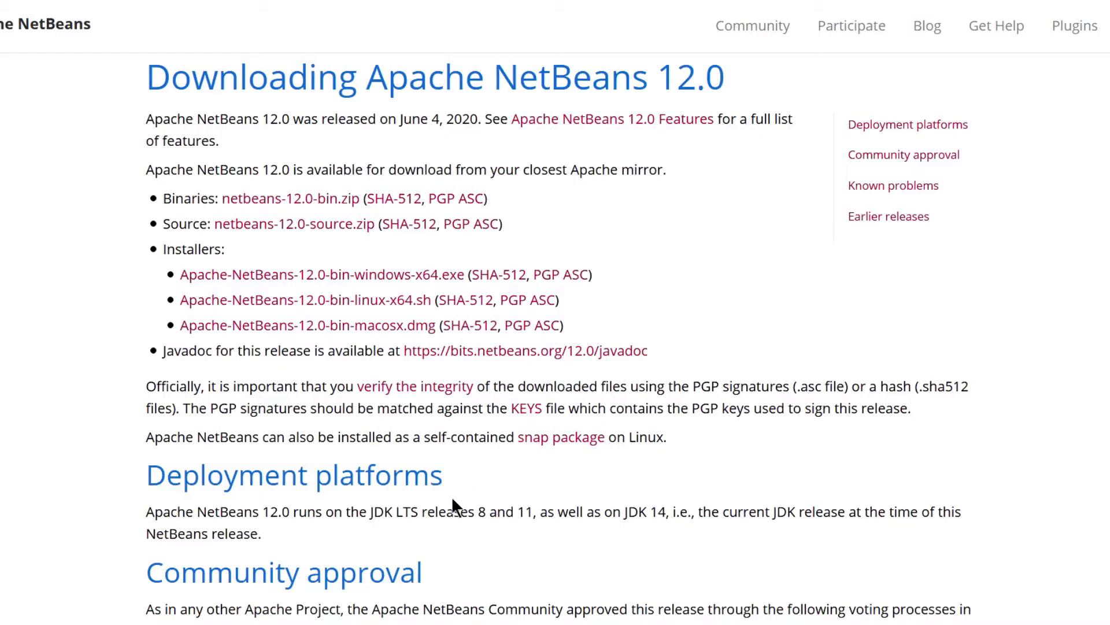
mouse_move(391, 248)
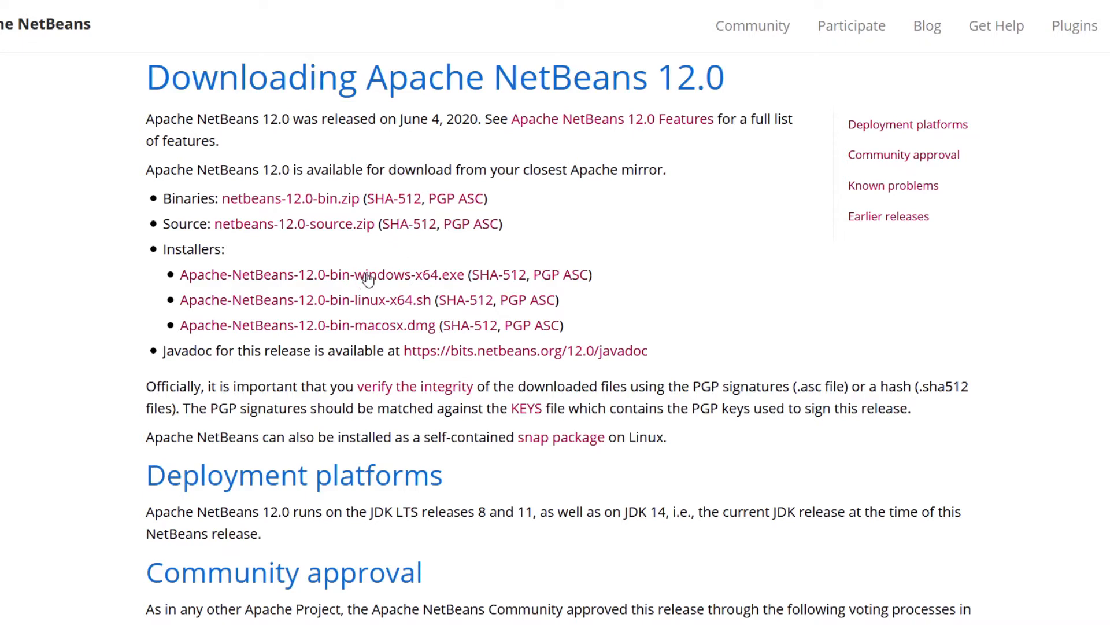
mouse_move(373, 333)
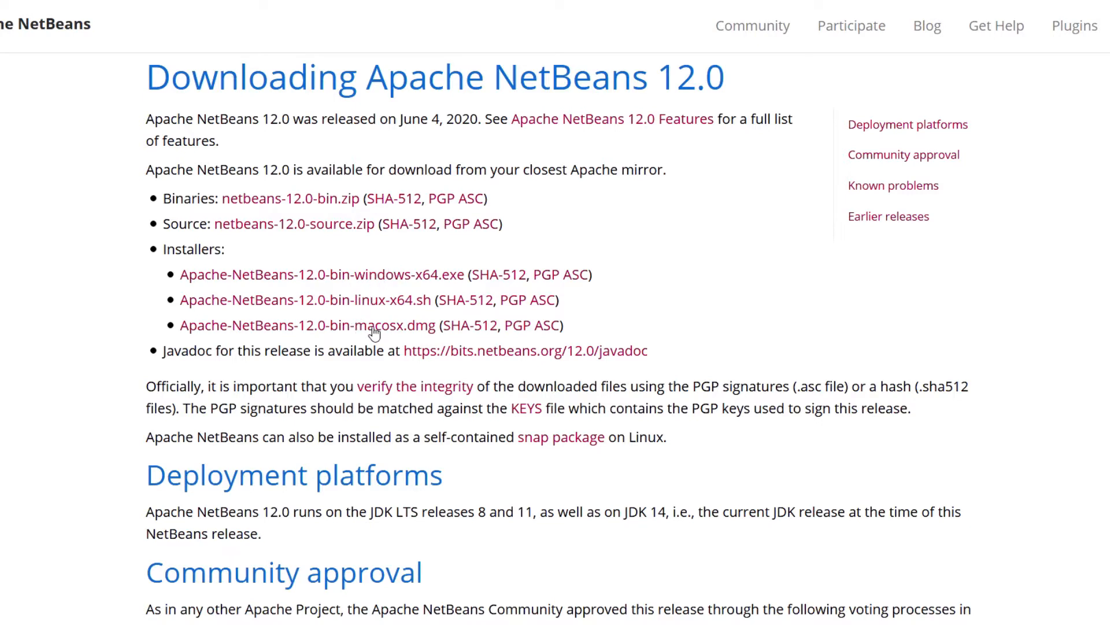
mouse_move(368, 281)
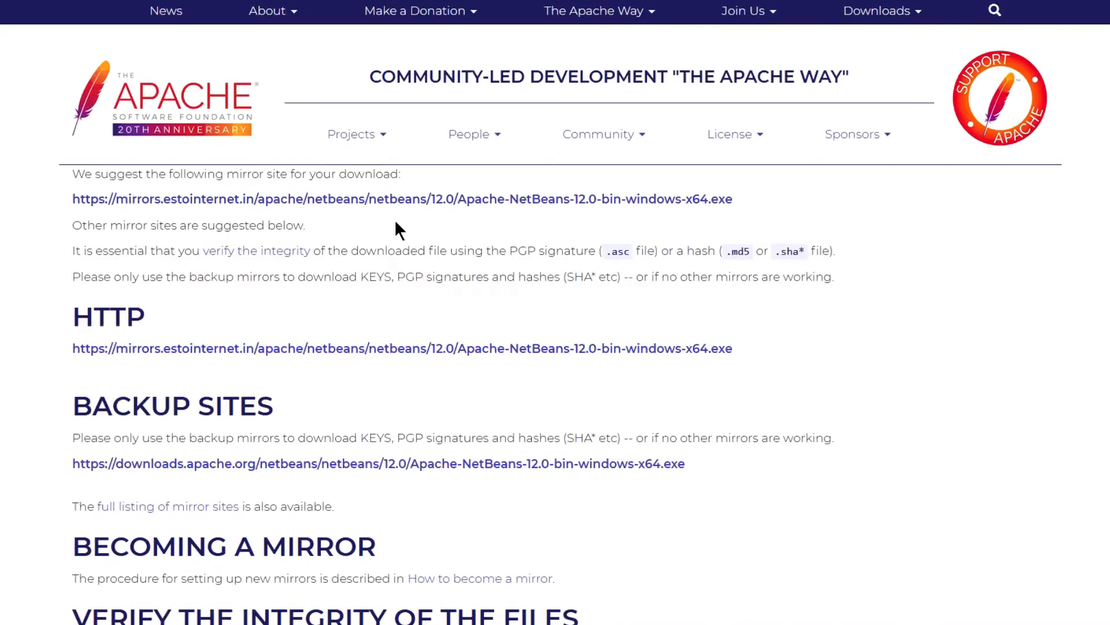
mouse_move(241, 196)
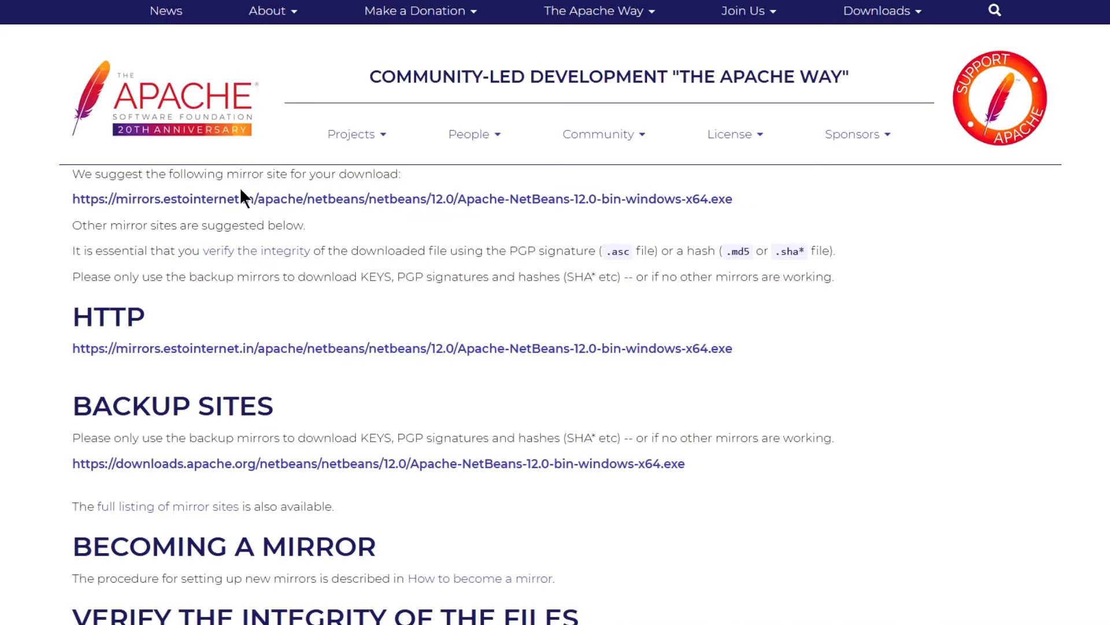
mouse_move(377, 199)
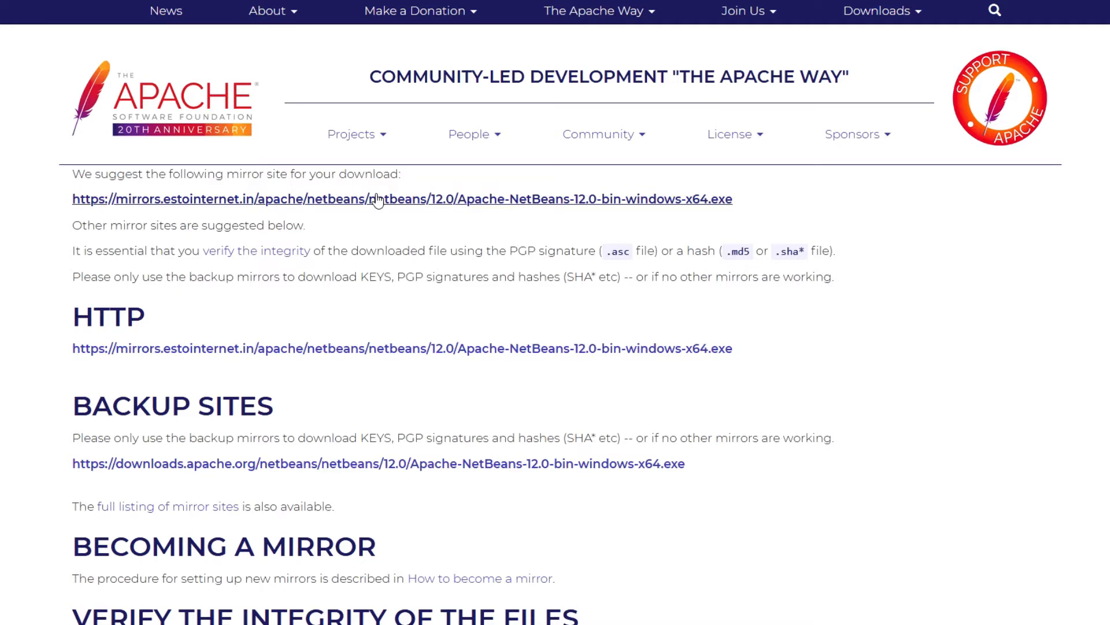
click(377, 199)
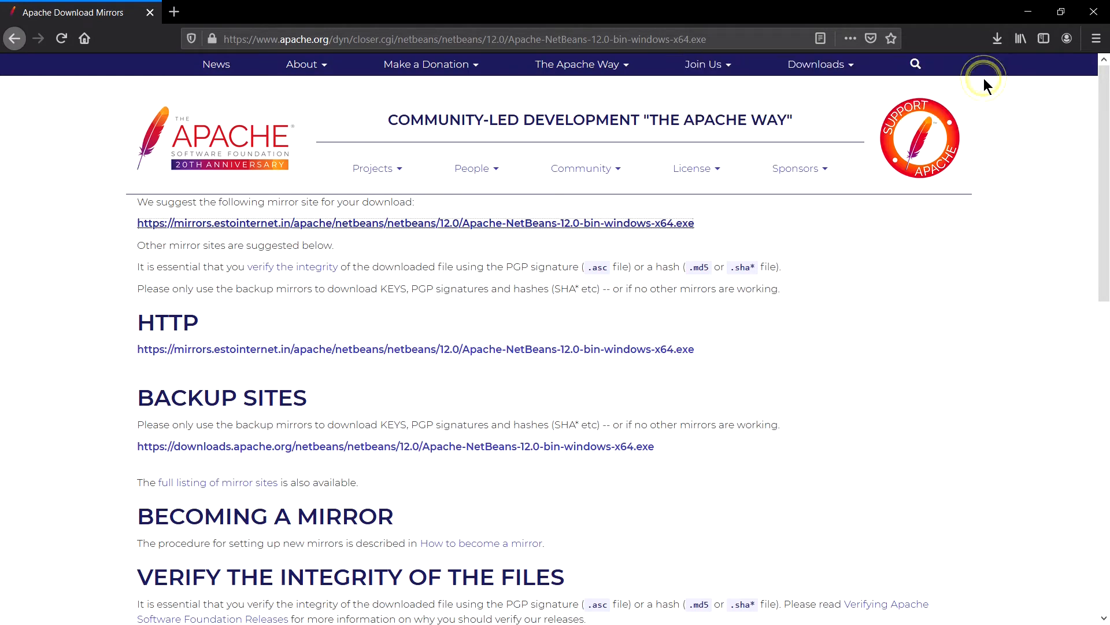
Run the downloaded Apache-NetBeans-12.0-bin-windows-x64 installer as administrator from Downloads
click(997, 38)
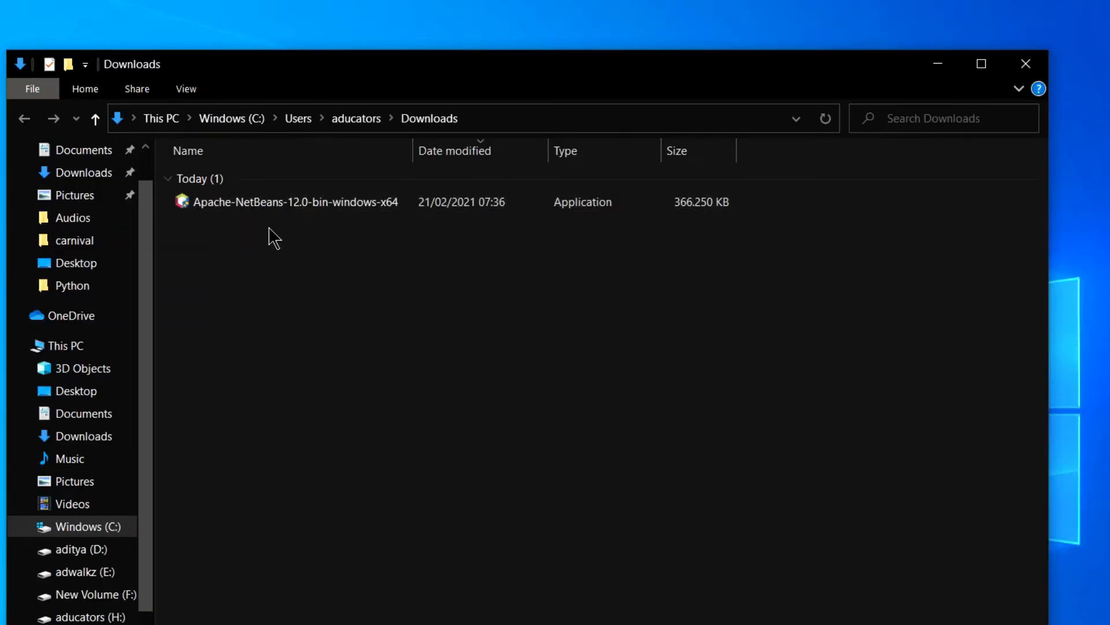
mouse_move(389, 224)
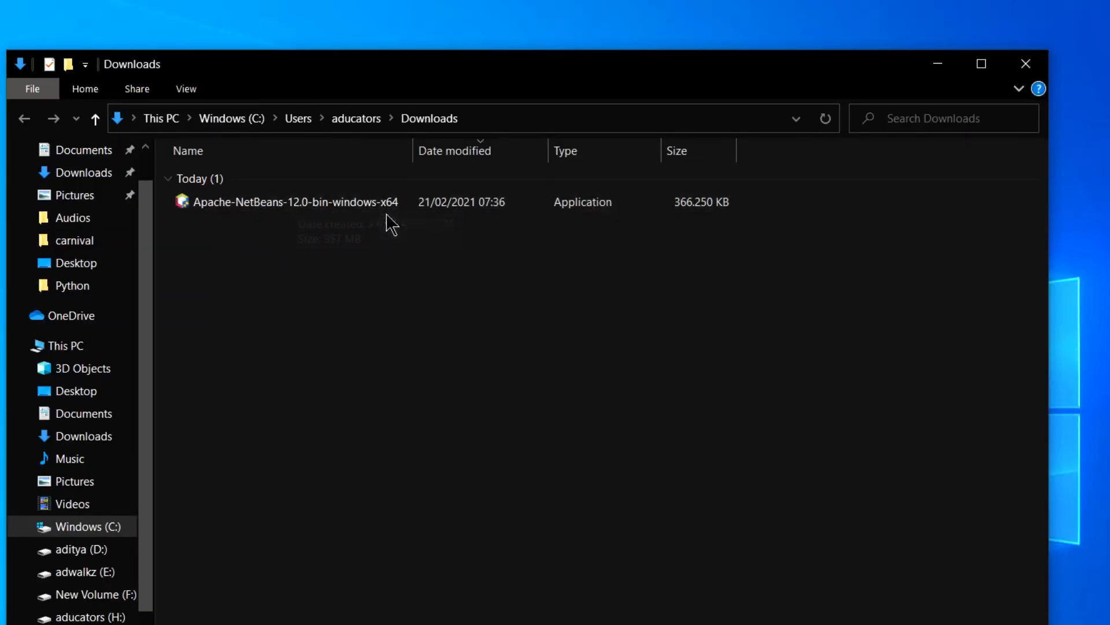
click(295, 201)
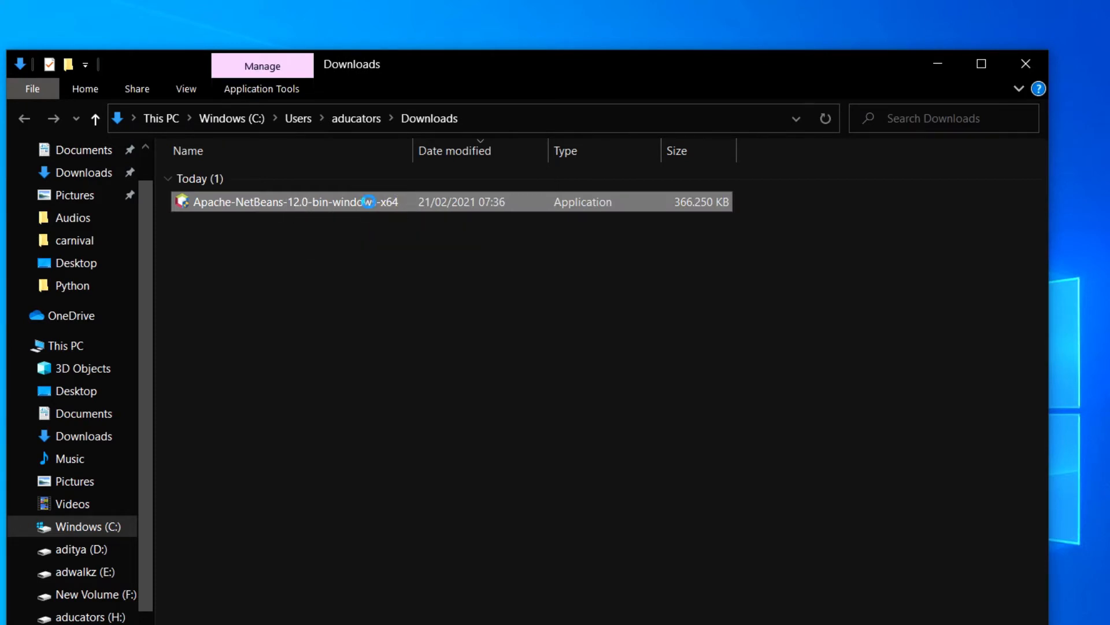
right_click(280, 201)
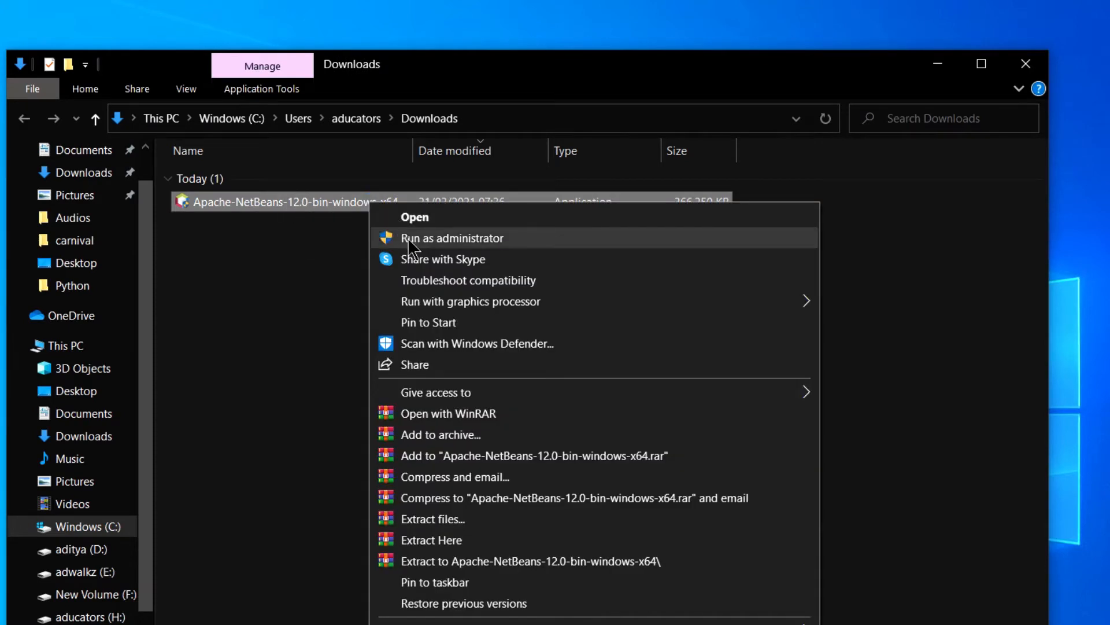
click(451, 238)
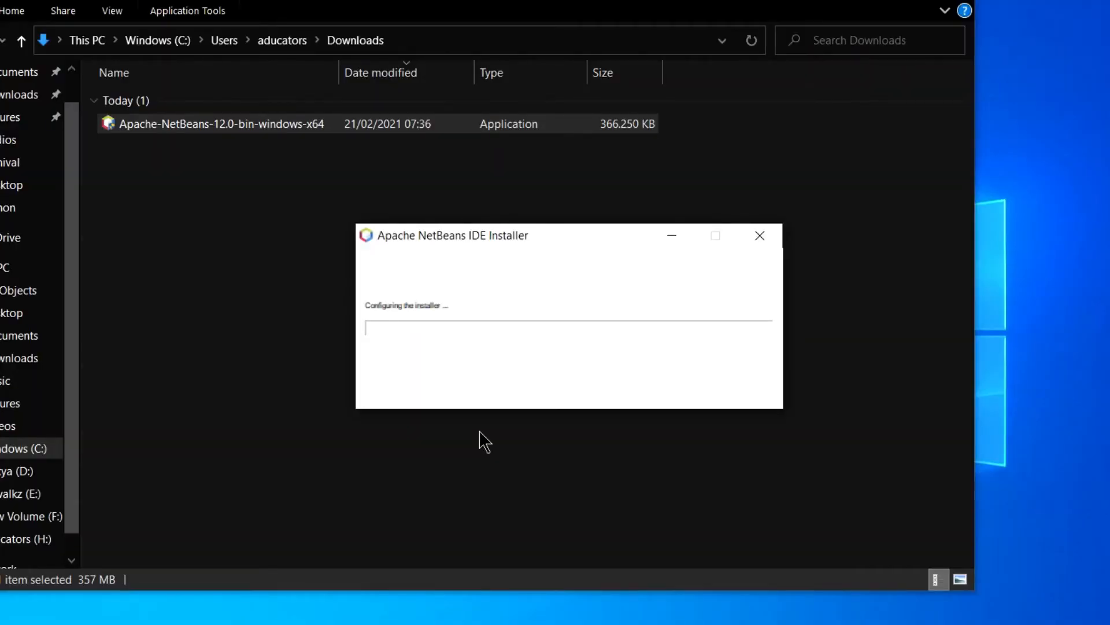
mouse_move(671, 341)
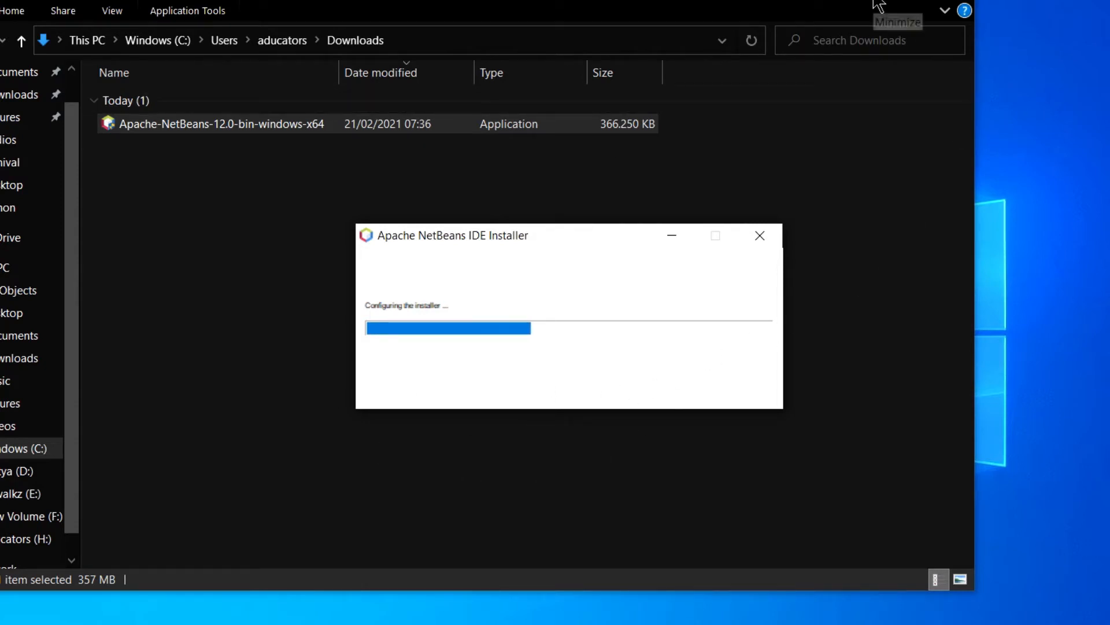
Allow the installer to start so its 12.0 welcome screen appears
click(877, 6)
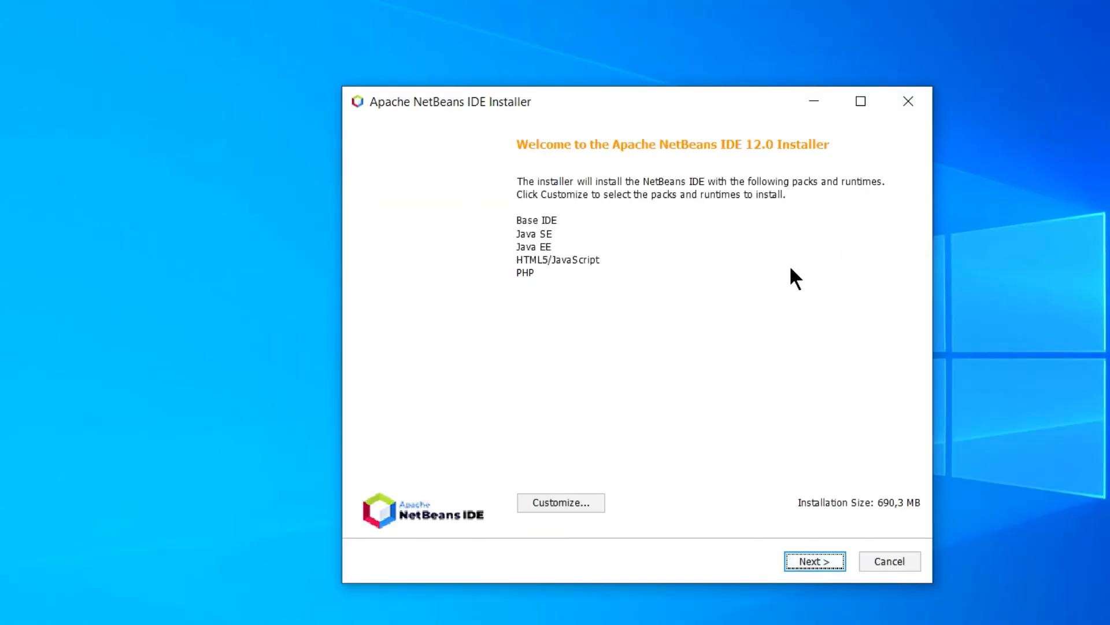
mouse_move(570, 245)
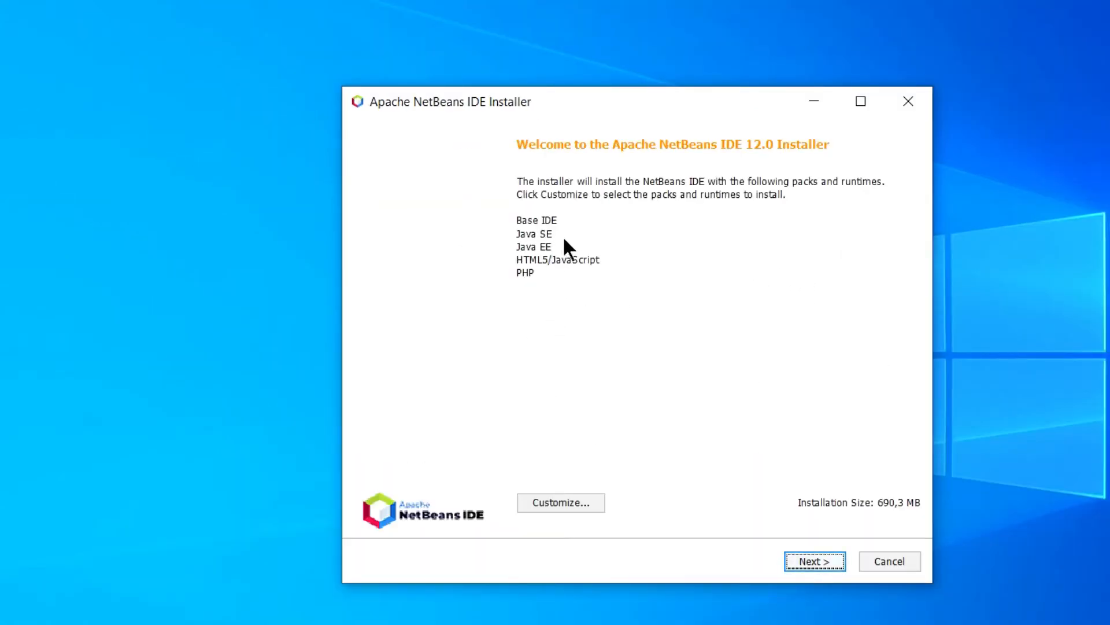
mouse_move(737, 156)
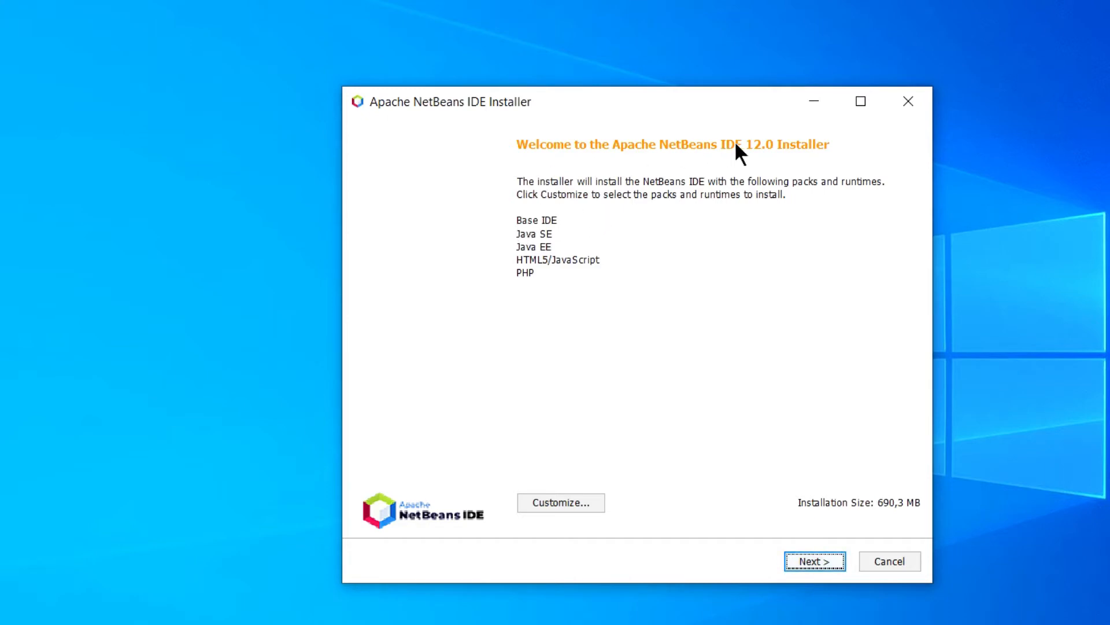
mouse_move(534, 239)
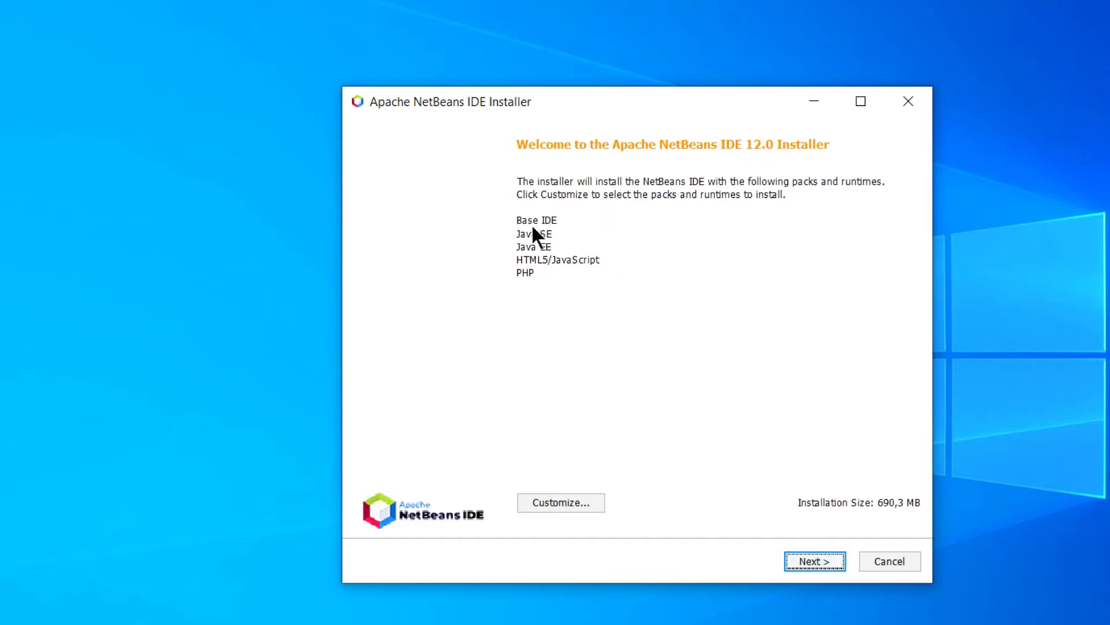
mouse_move(585, 420)
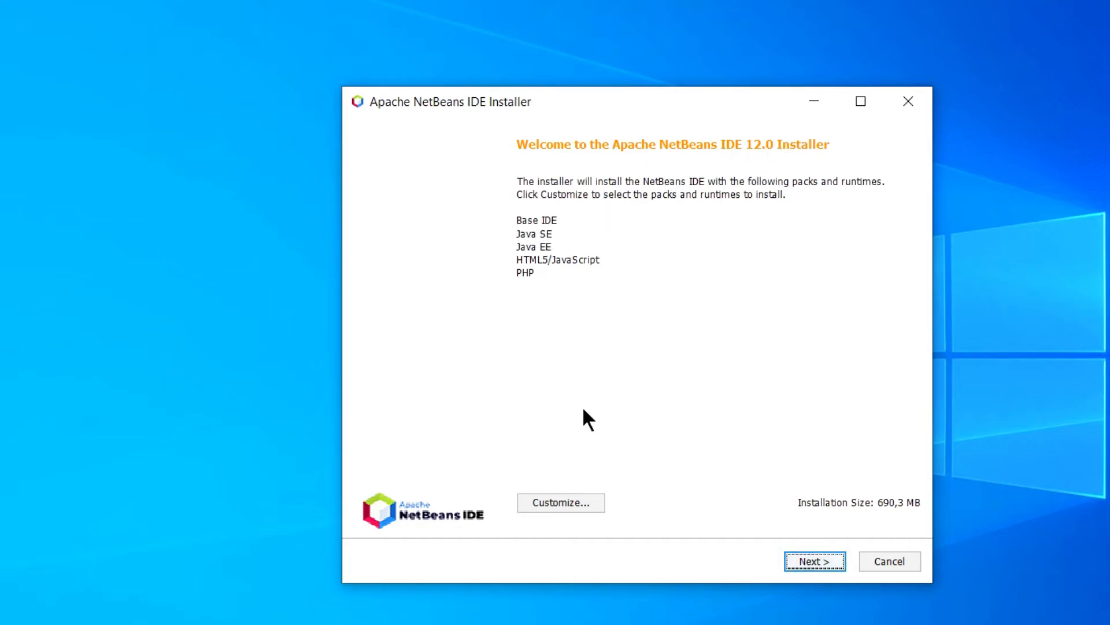
mouse_move(885, 539)
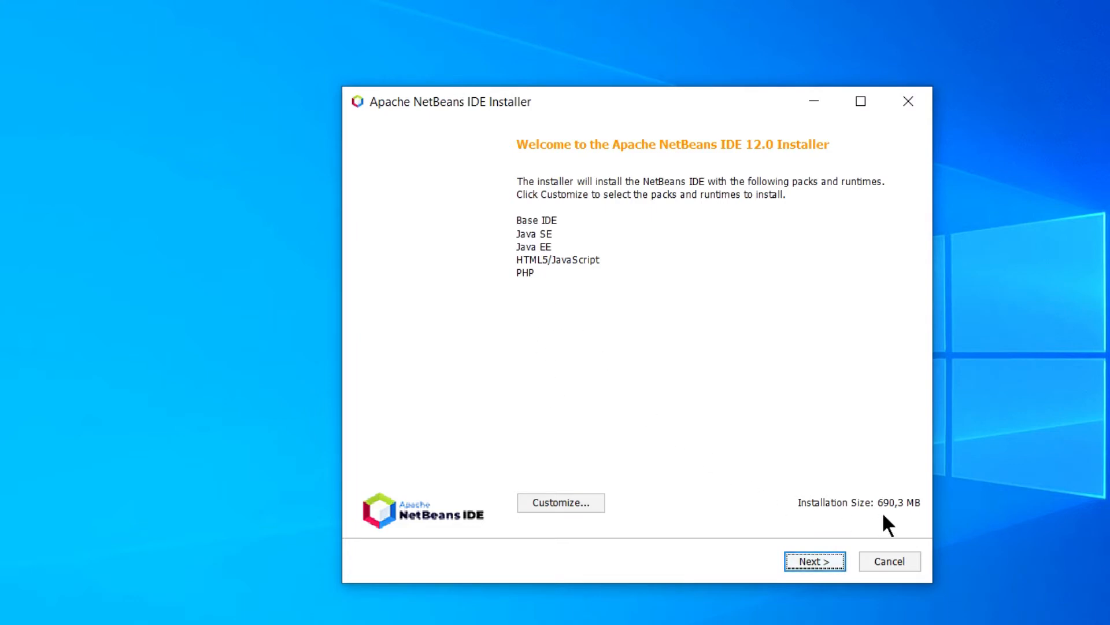
mouse_move(918, 535)
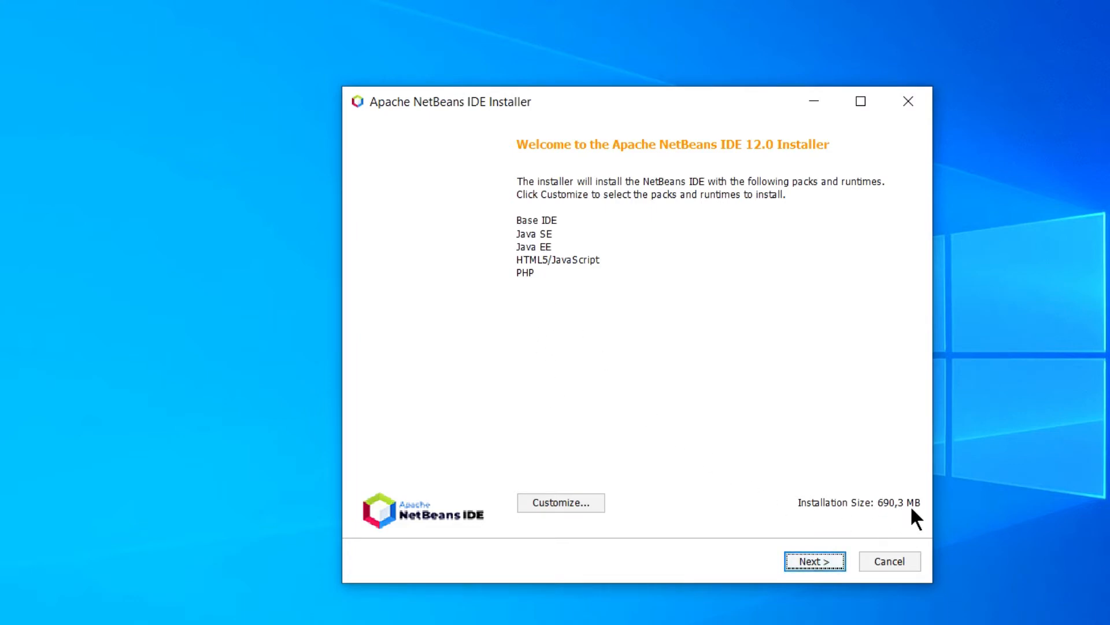
mouse_move(525, 328)
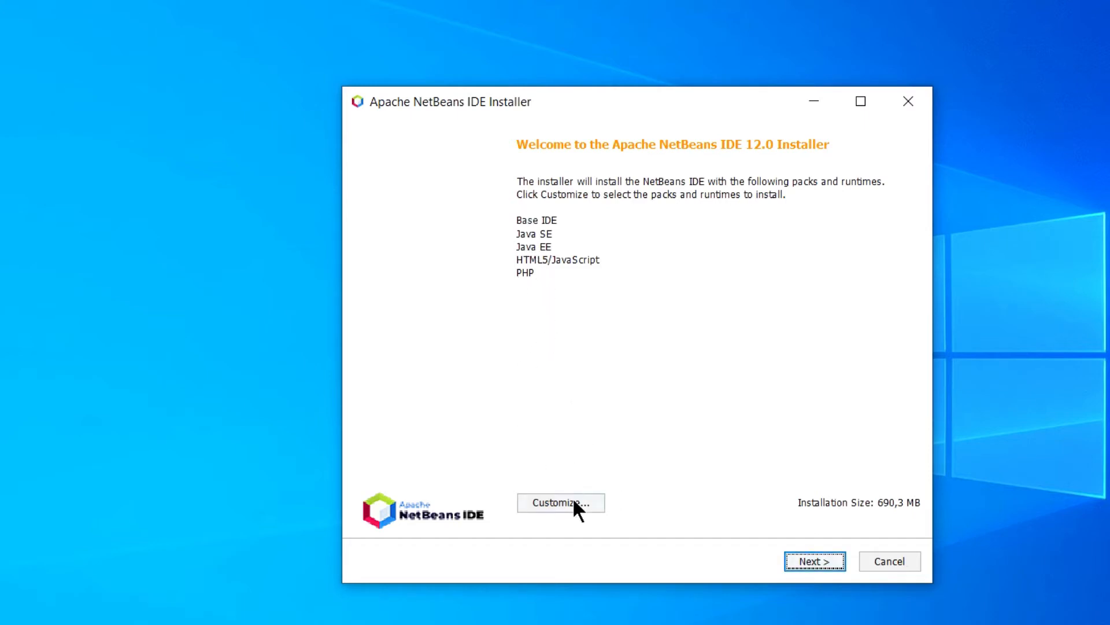
Customize the packs, toggling PHP off and back on so all five packs stay selected
click(561, 502)
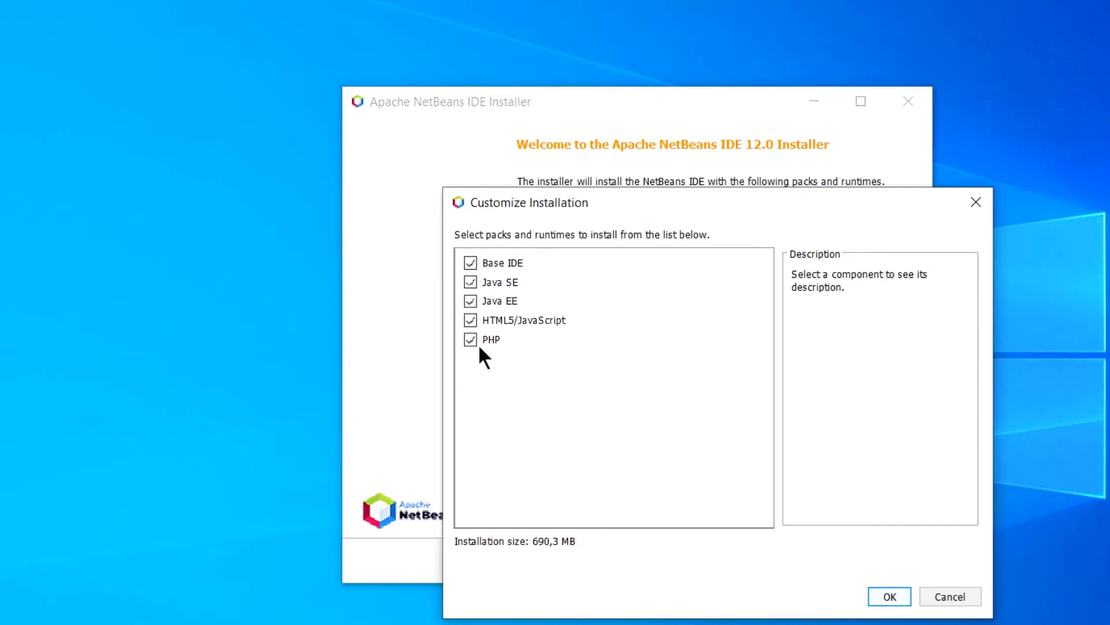
mouse_move(486, 362)
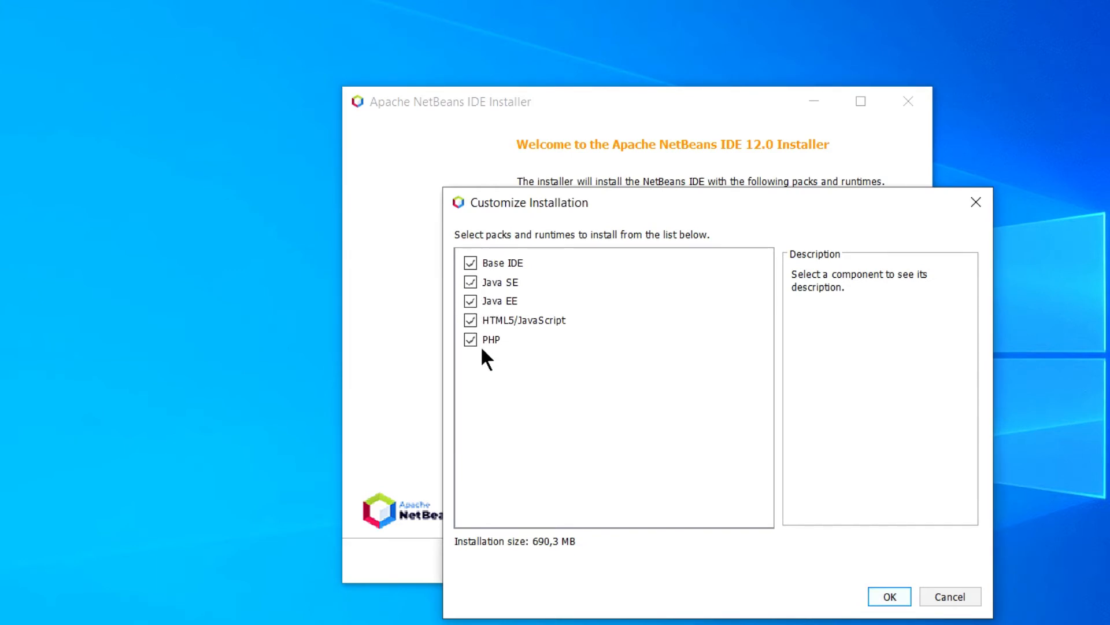
click(492, 340)
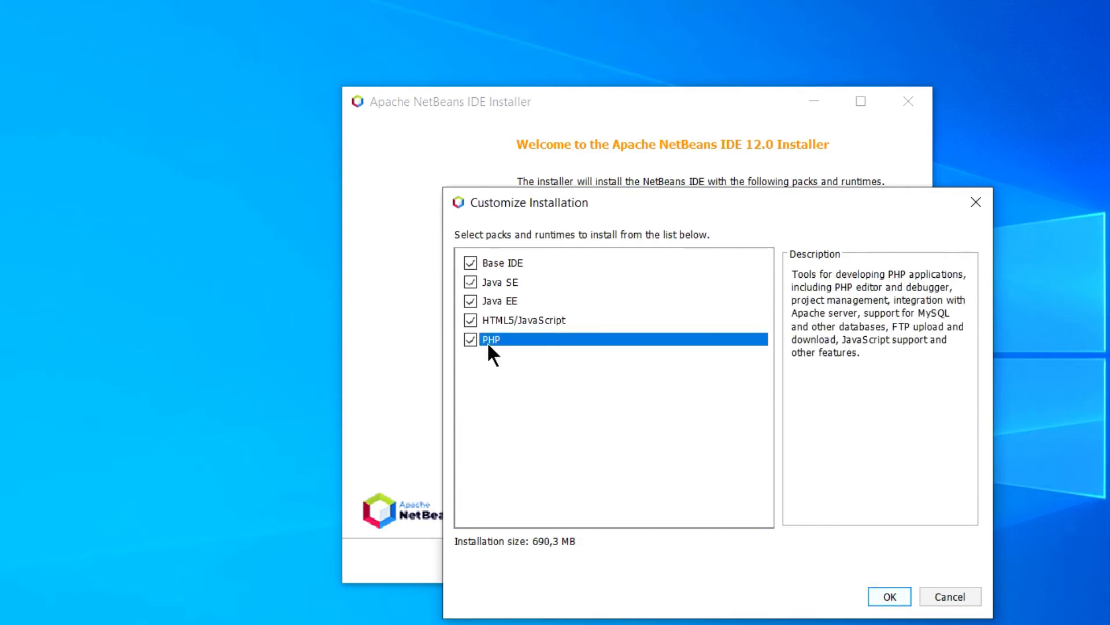
click(469, 340)
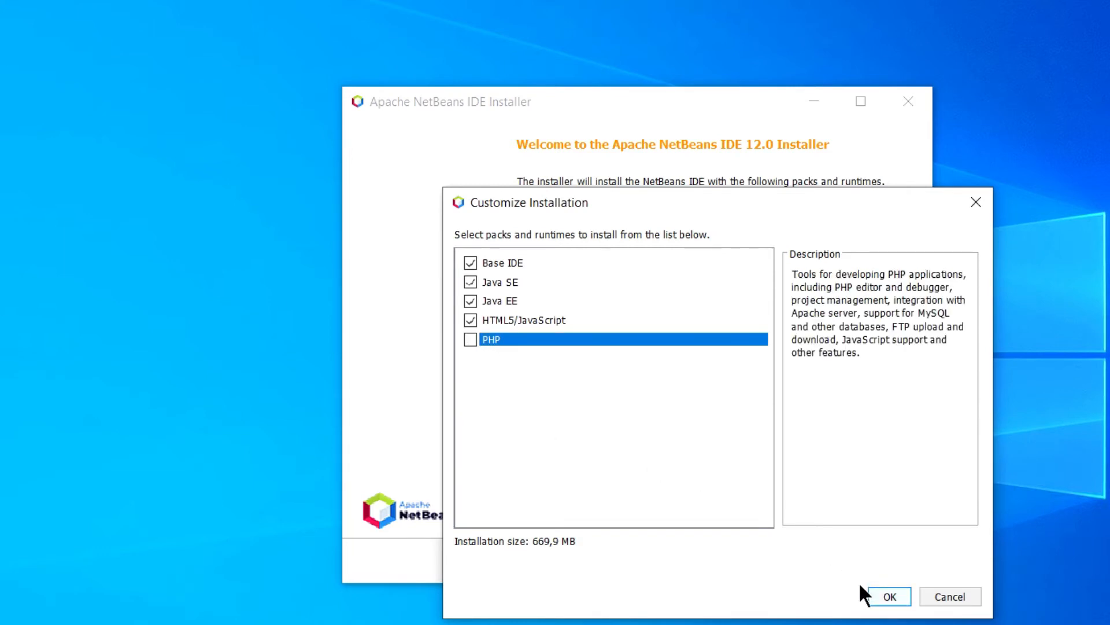
click(895, 597)
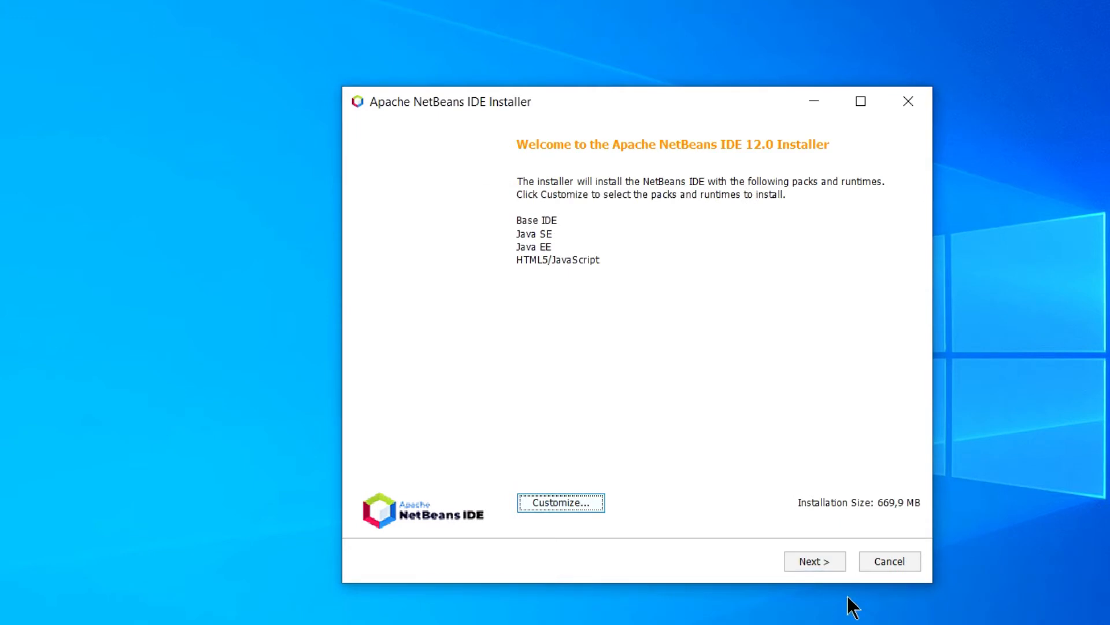
mouse_move(885, 537)
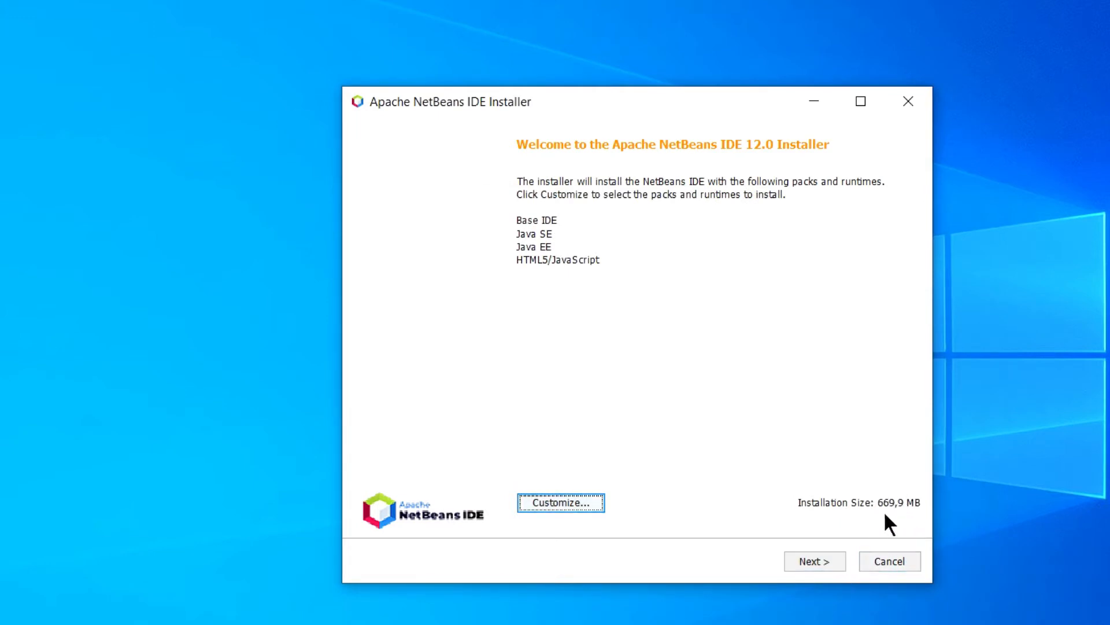
mouse_move(900, 521)
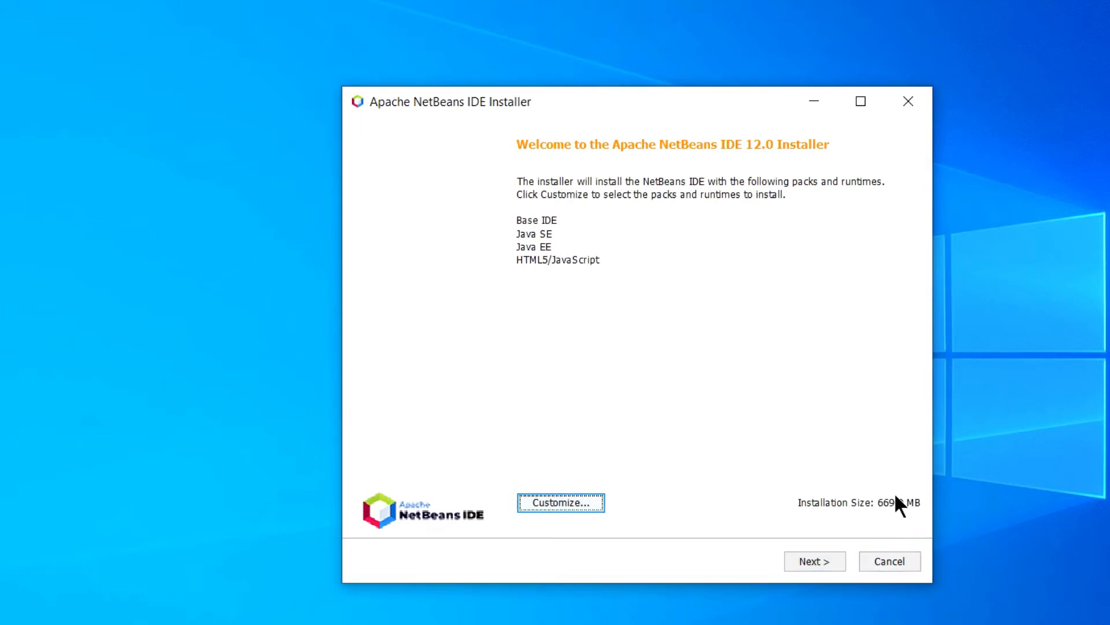
click(561, 502)
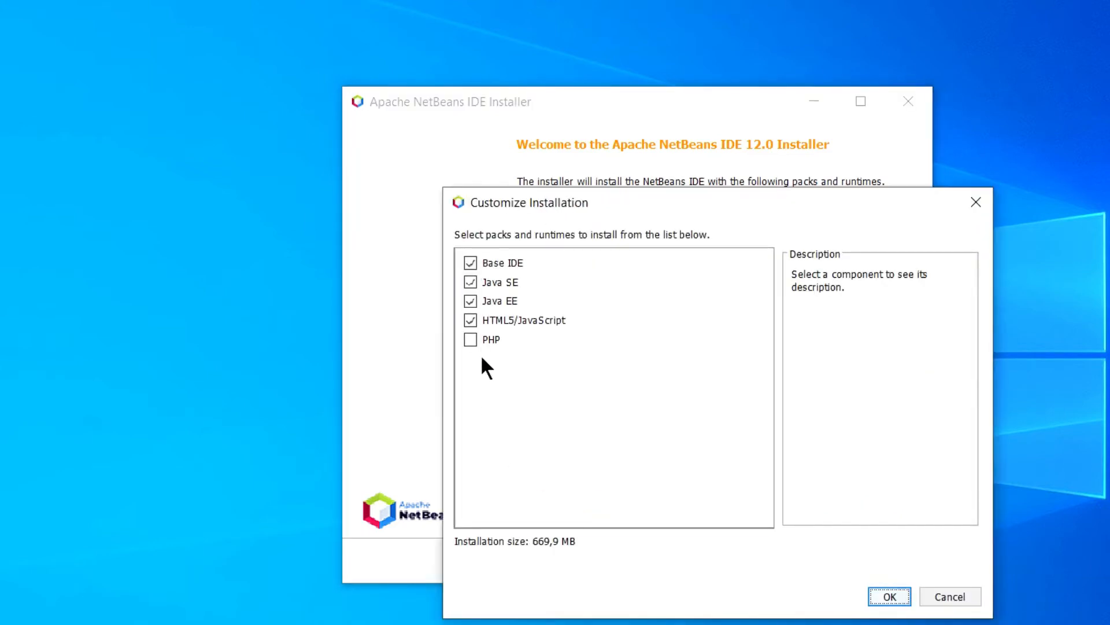
click(469, 340)
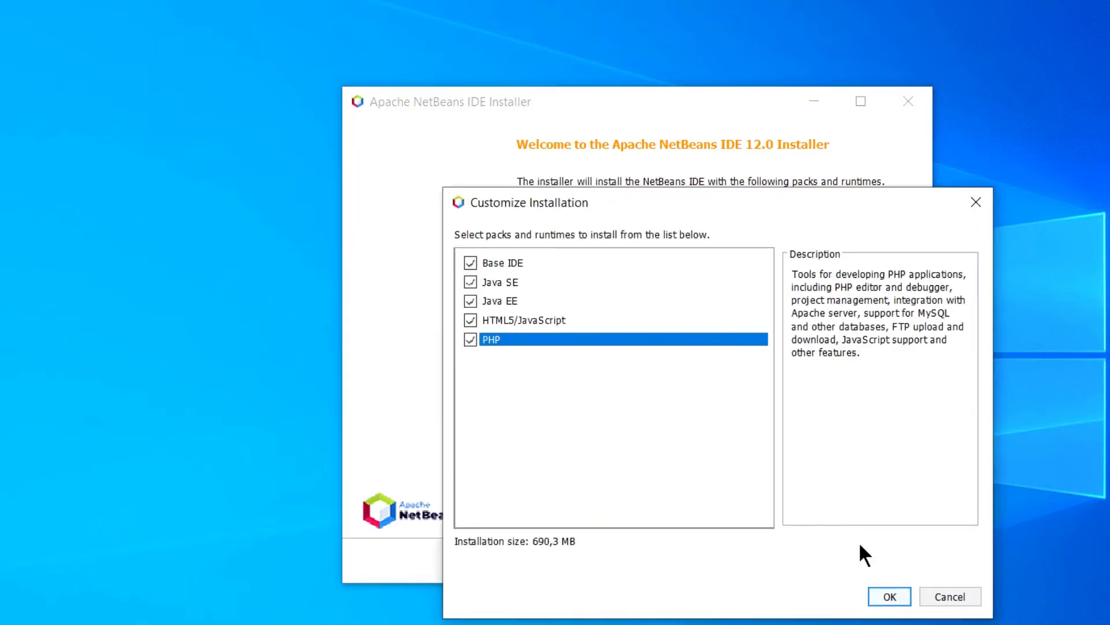
click(892, 596)
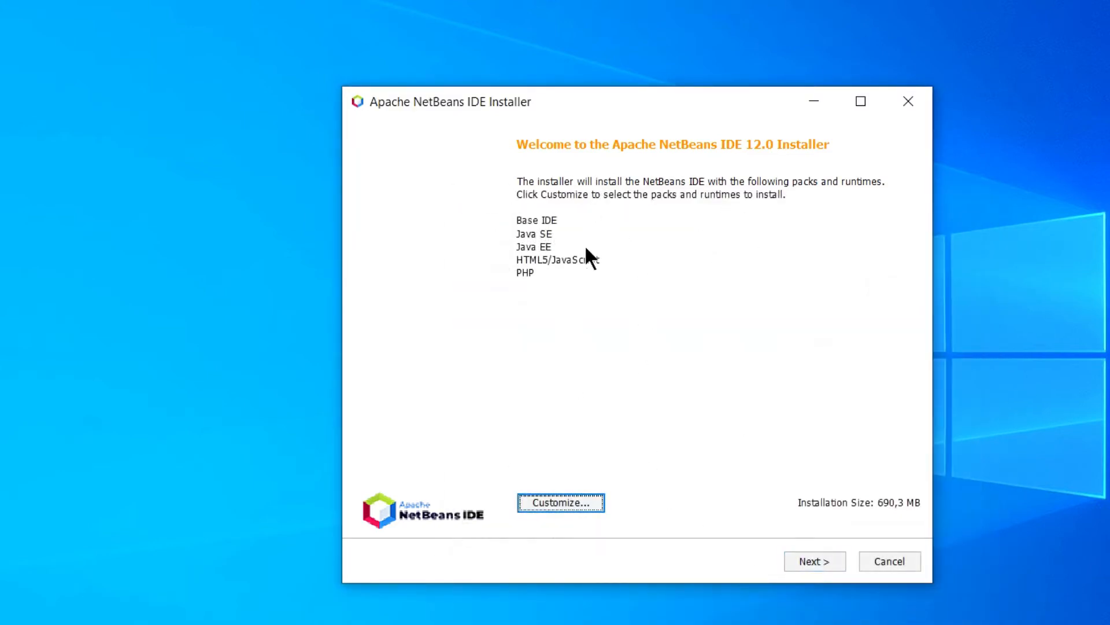
mouse_move(689, 276)
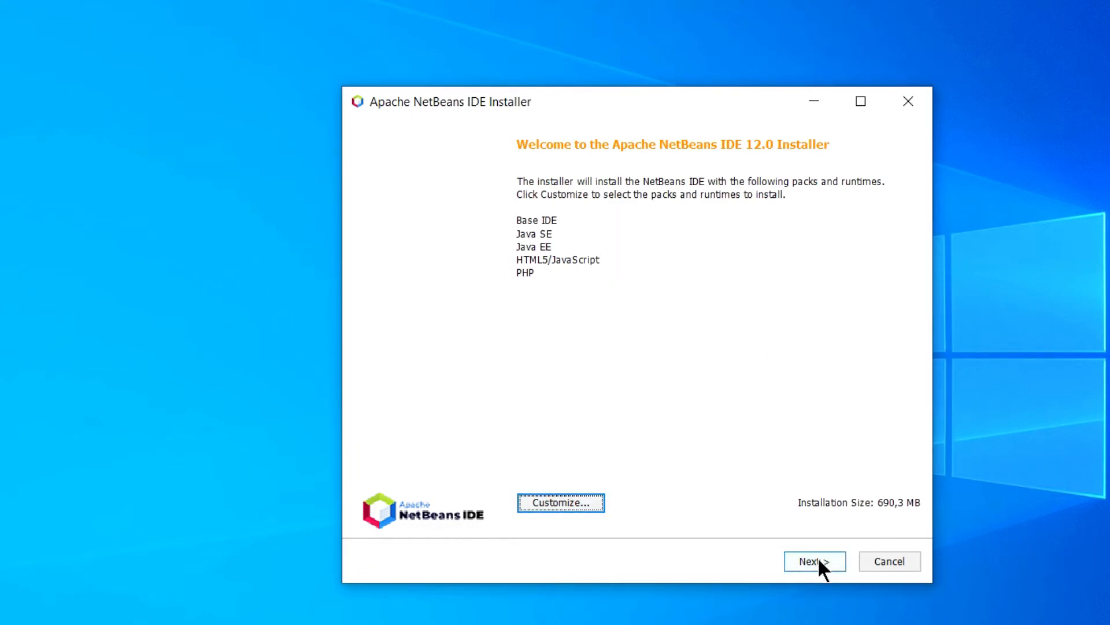
Accept the license terms and continue to the installation folder and JDK page
click(814, 561)
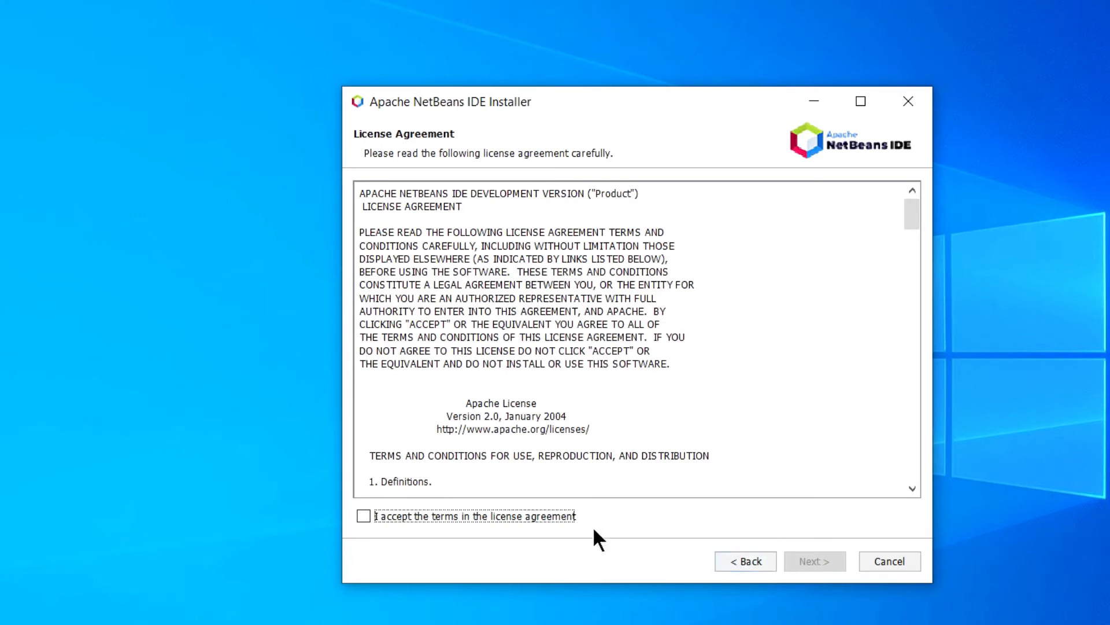
mouse_move(509, 527)
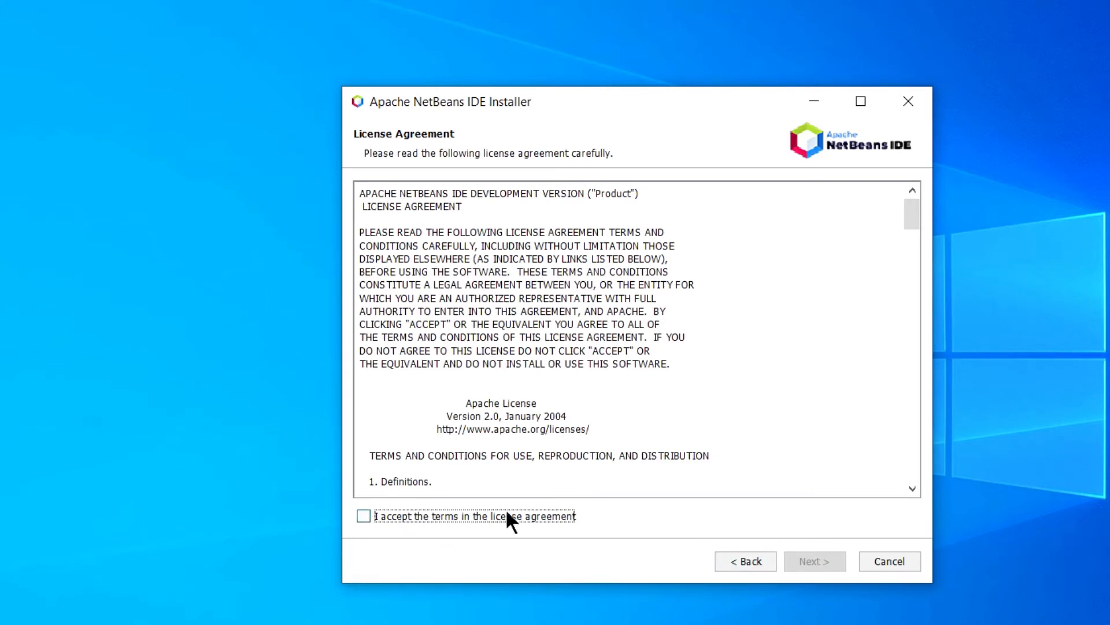
click(366, 531)
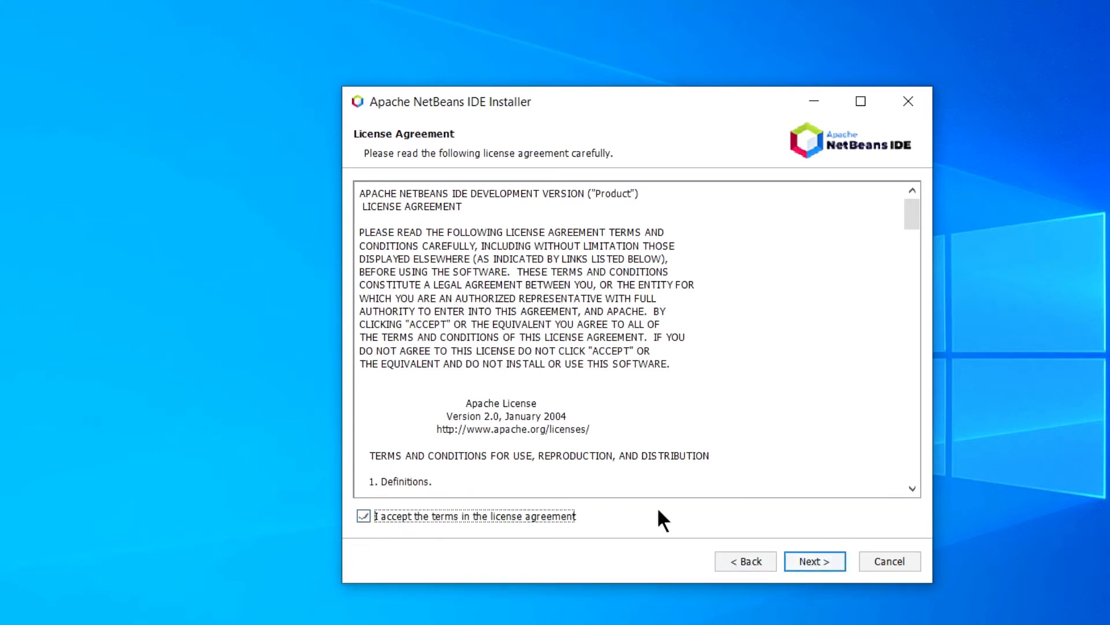
click(814, 561)
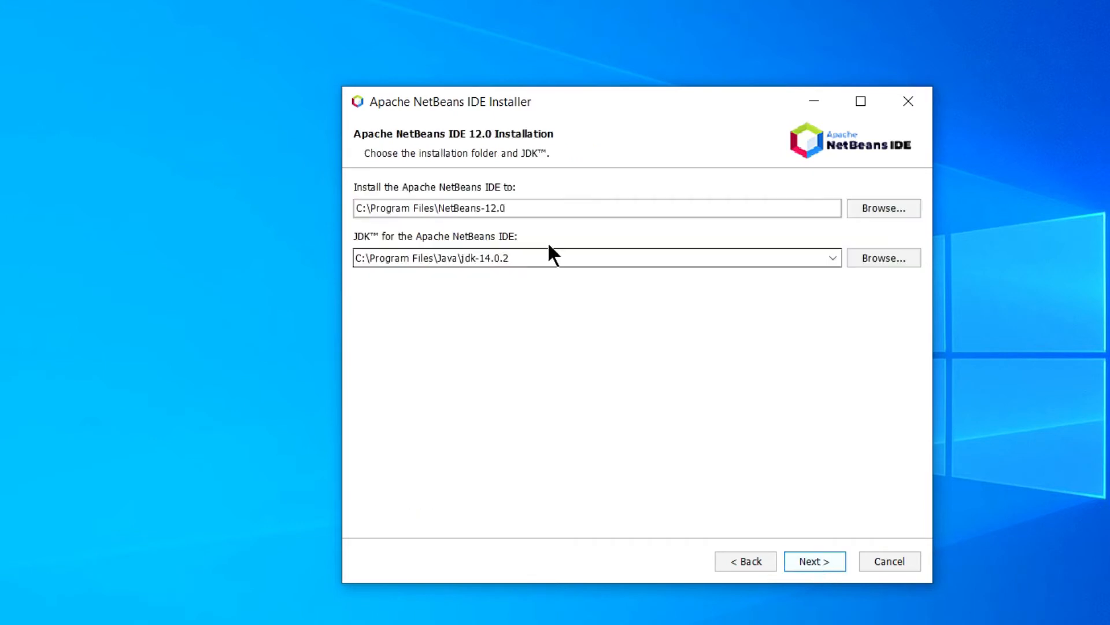
Keep C:\Program Files\NetBeans-12.0 and list available JDKs, offering jdk-14.0.2
triple_click(456, 208)
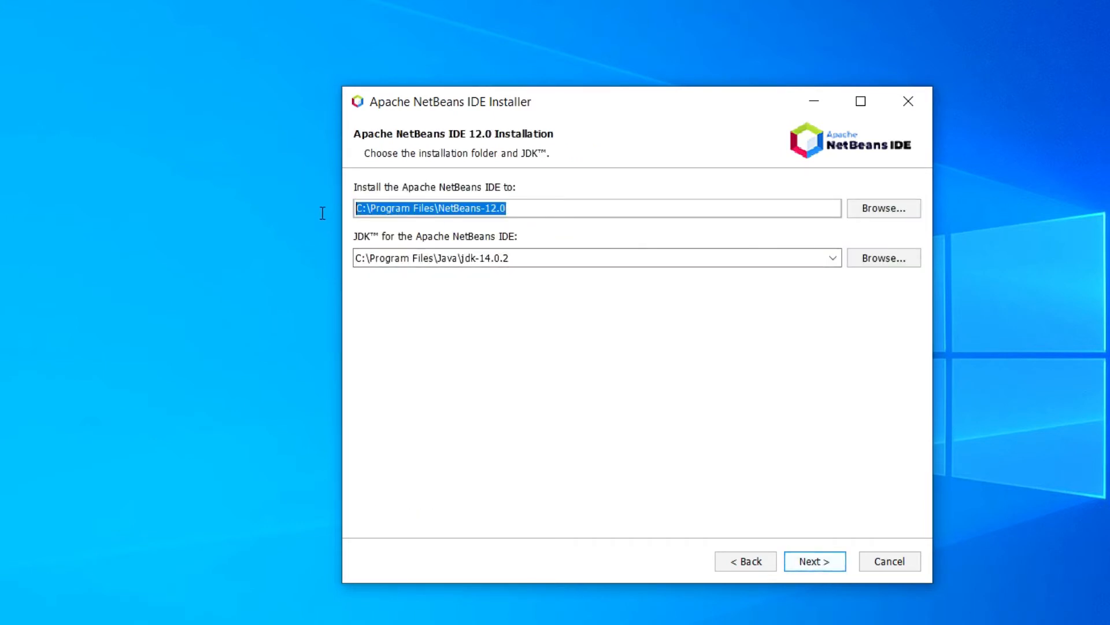
mouse_move(633, 352)
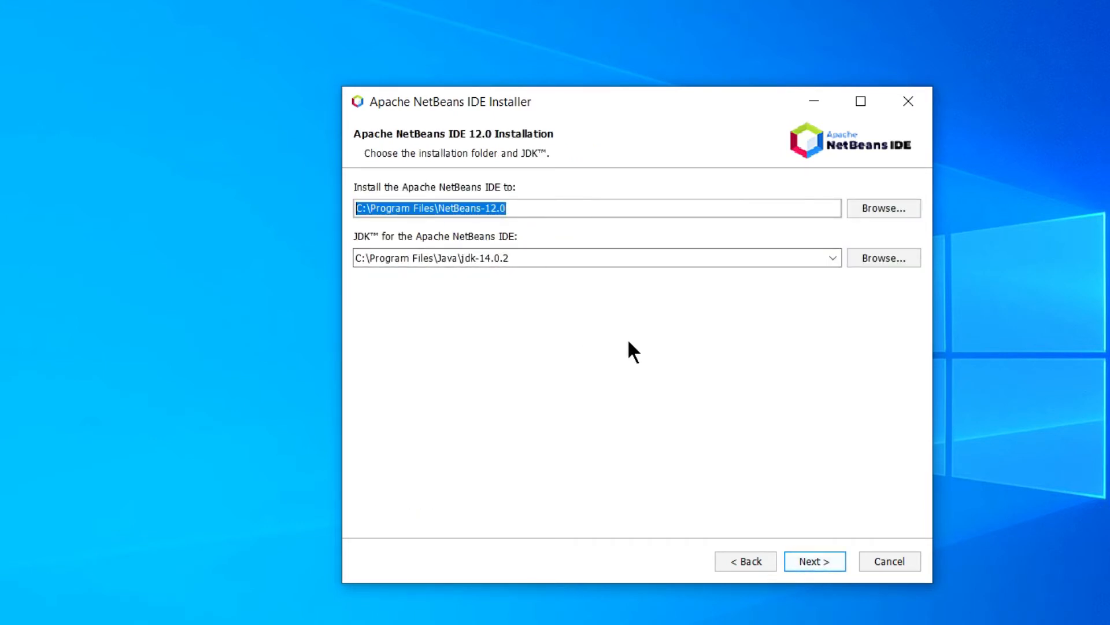
mouse_move(694, 370)
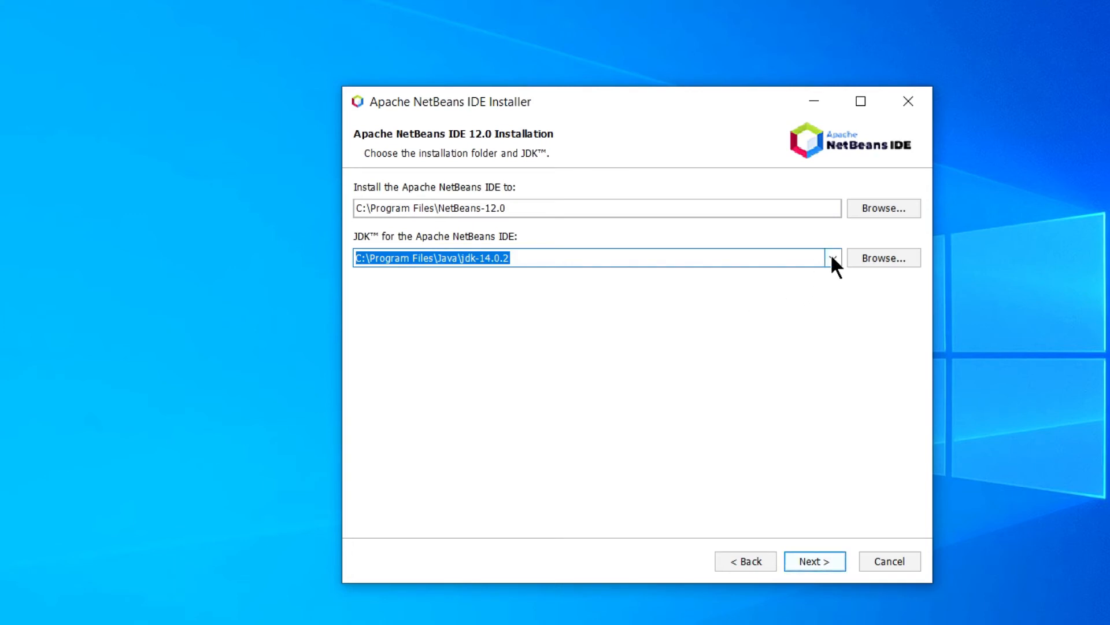
click(833, 258)
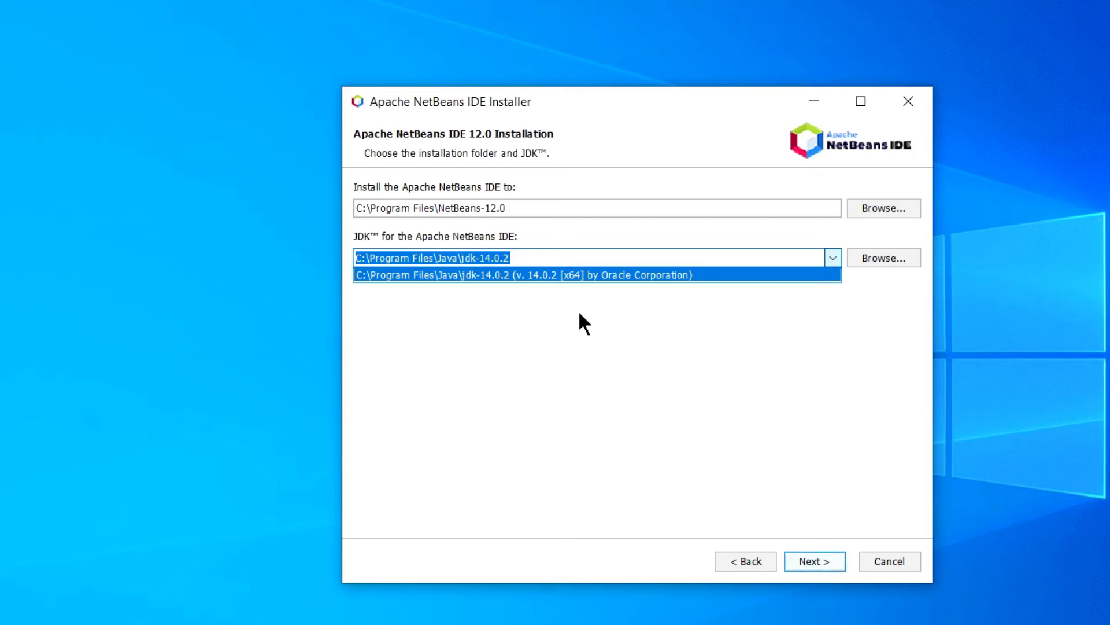
mouse_move(534, 284)
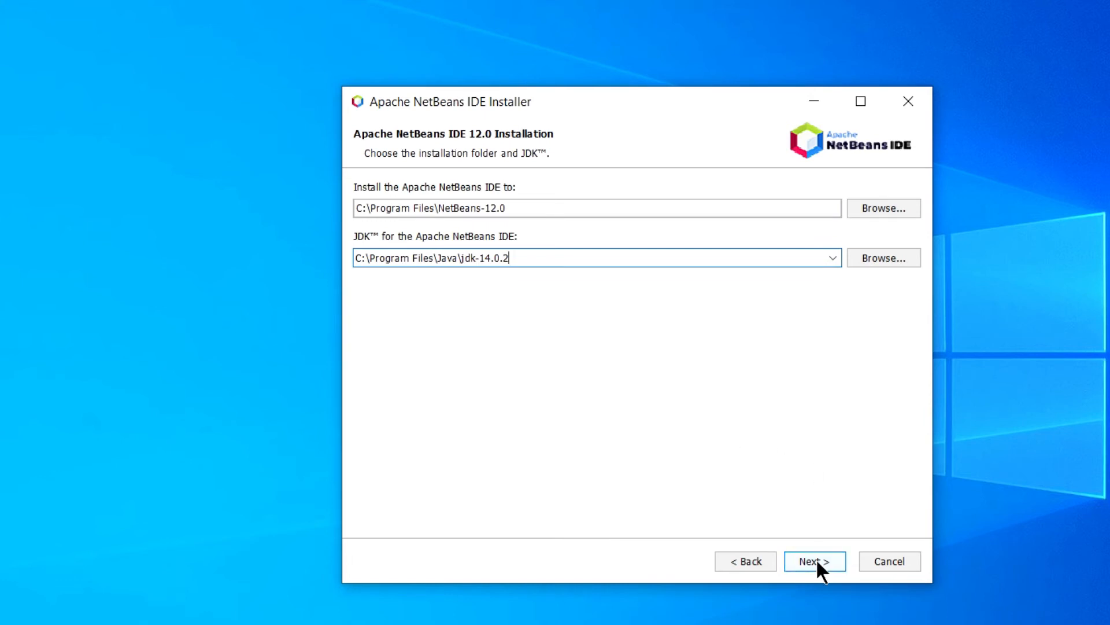
On the Summary page (690.3 MB), leave Check for Updates turned off
click(814, 561)
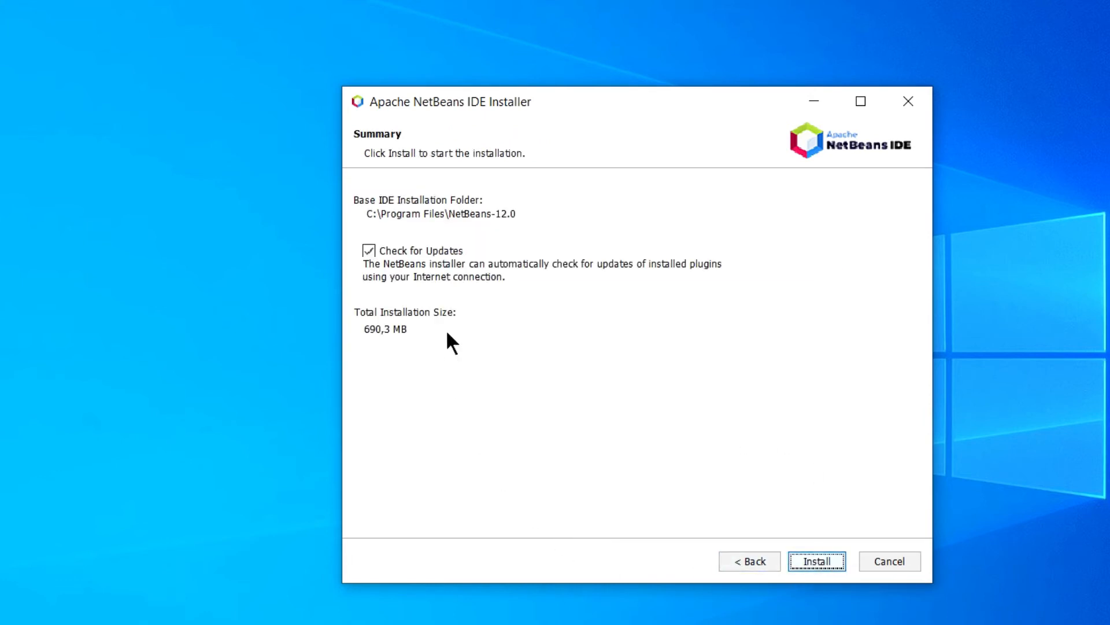
mouse_move(431, 202)
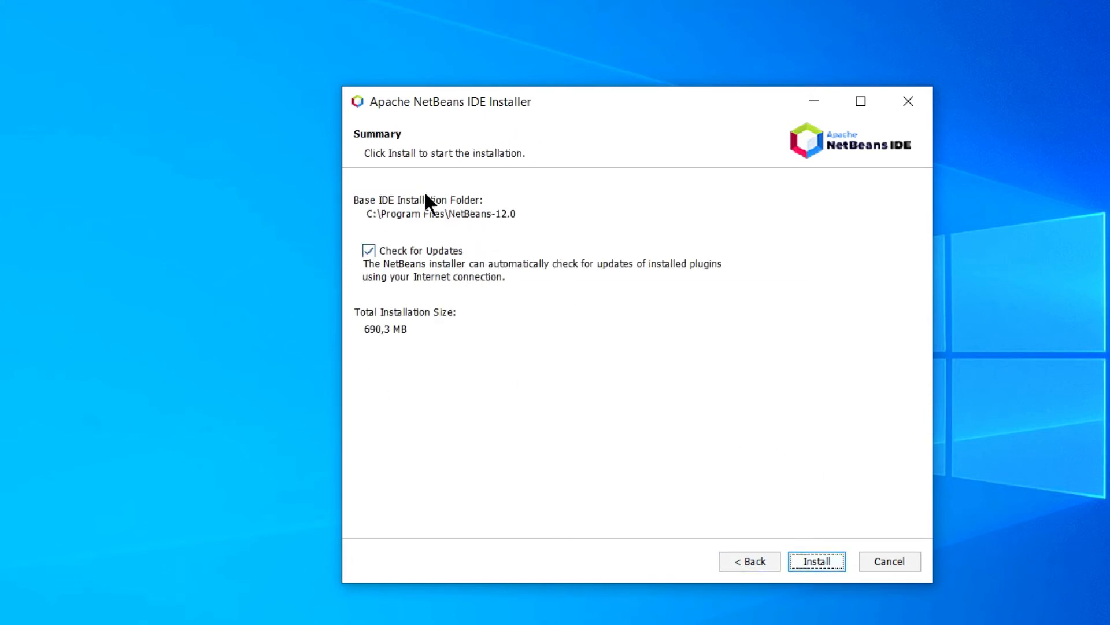
mouse_move(385, 291)
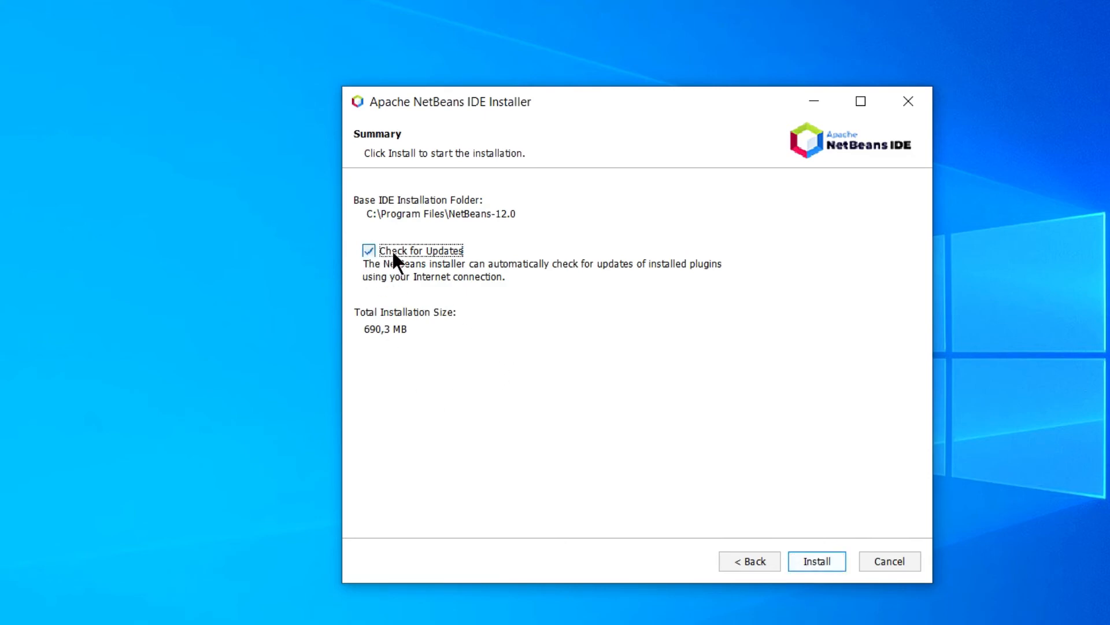
click(369, 250)
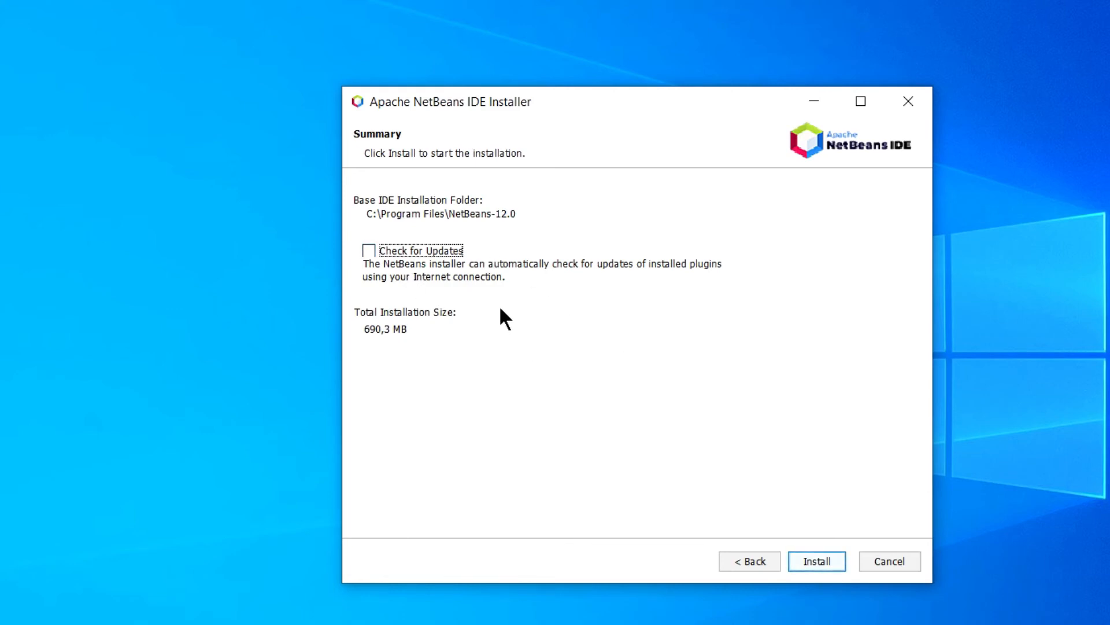
mouse_move(405, 259)
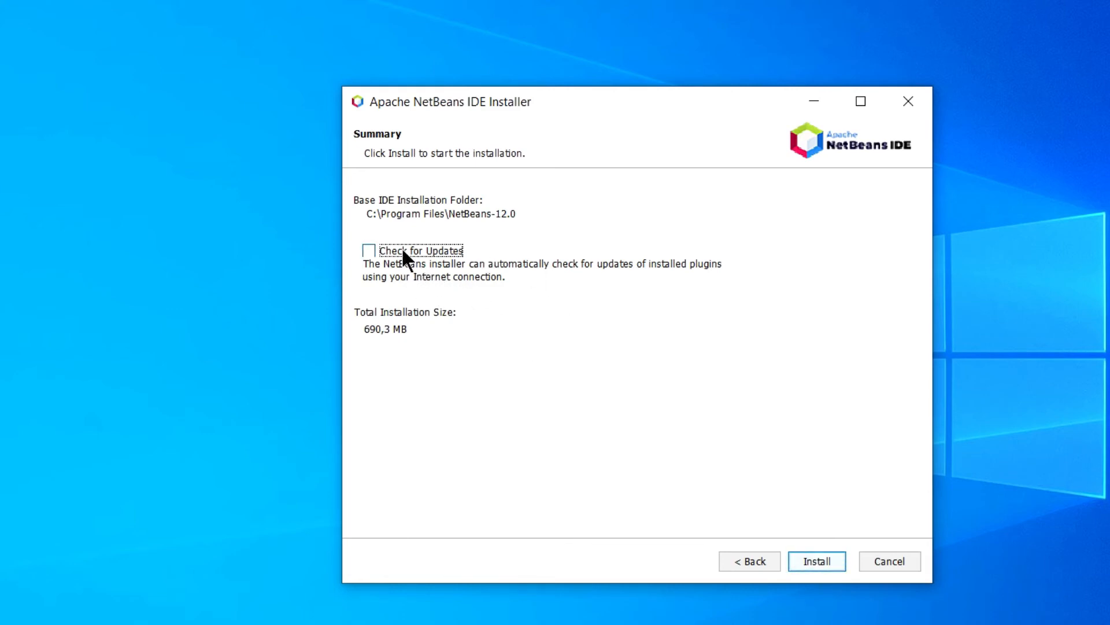
click(368, 249)
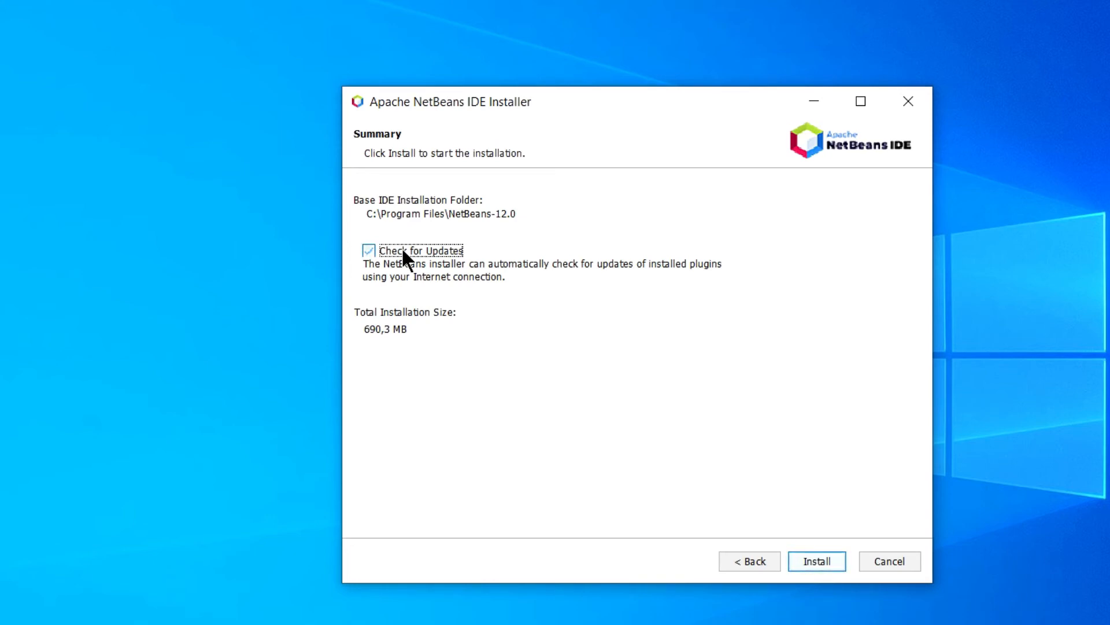
click(369, 250)
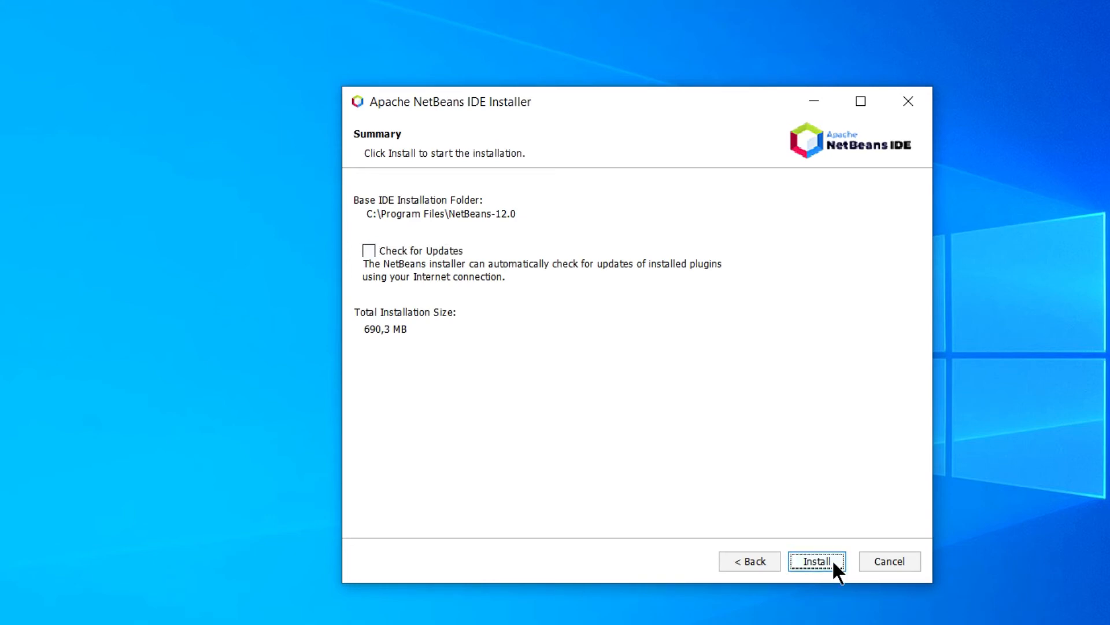
Install NetBeans 12.0 and finish once Setup Complete is reported
click(819, 561)
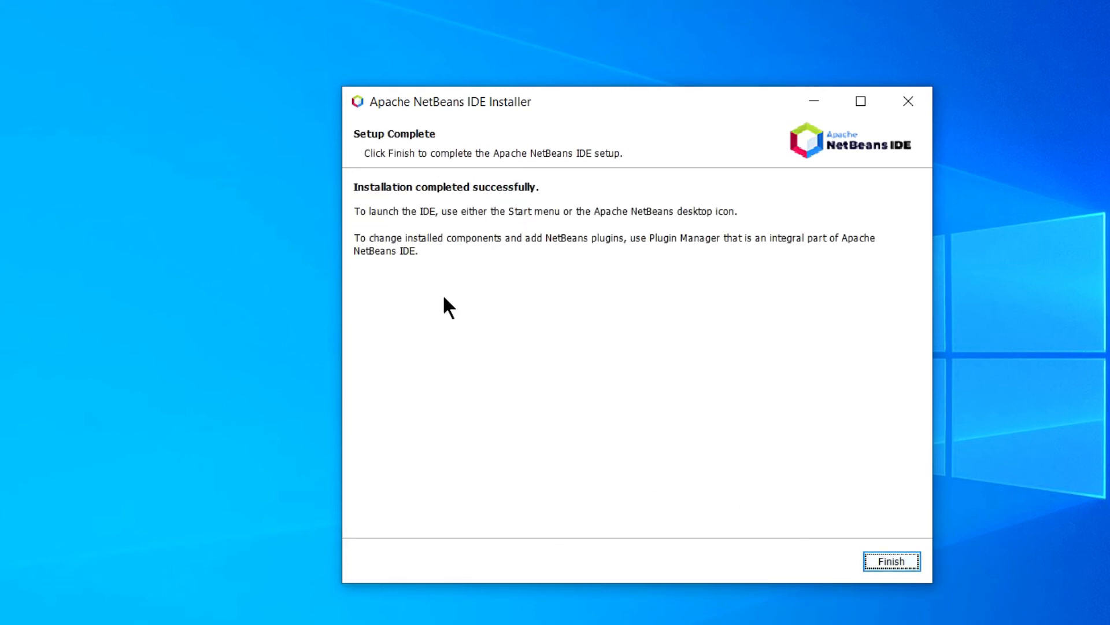
mouse_move(897, 571)
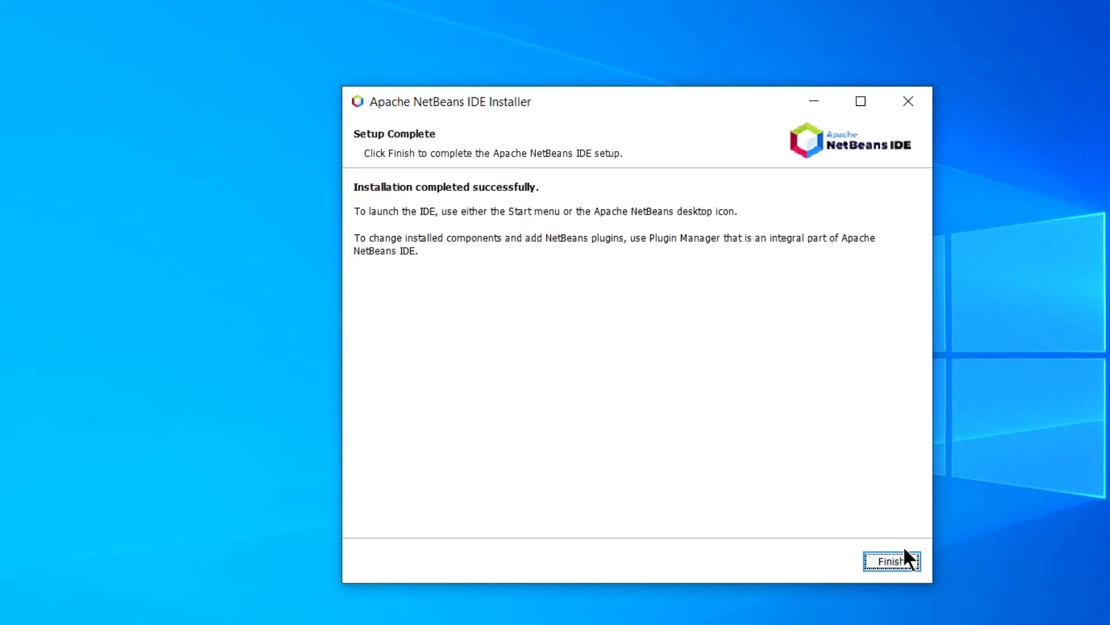
click(893, 560)
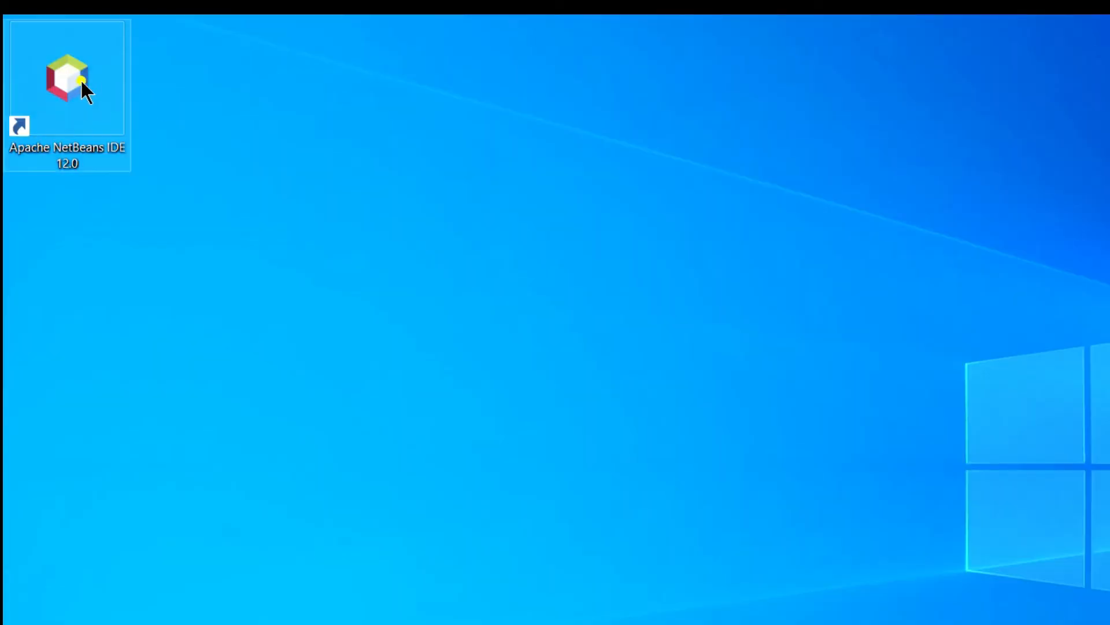
Drag the Apache NetBeans IDE 12.0 shortcut to the desktop's left-middle and launch it
drag(67, 78, 327, 417)
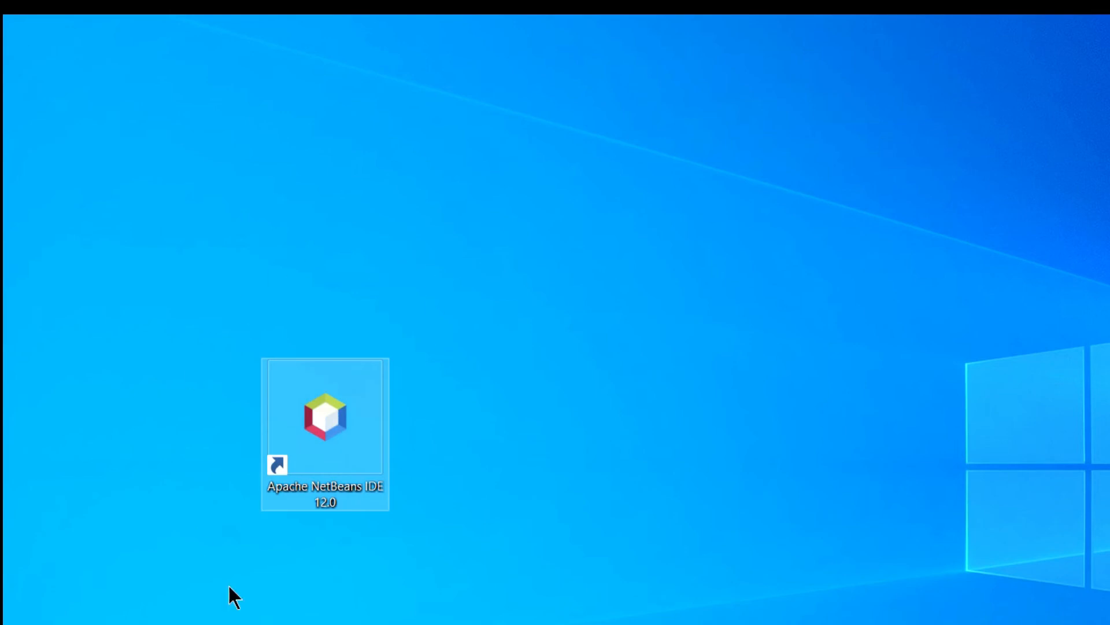
mouse_move(410, 449)
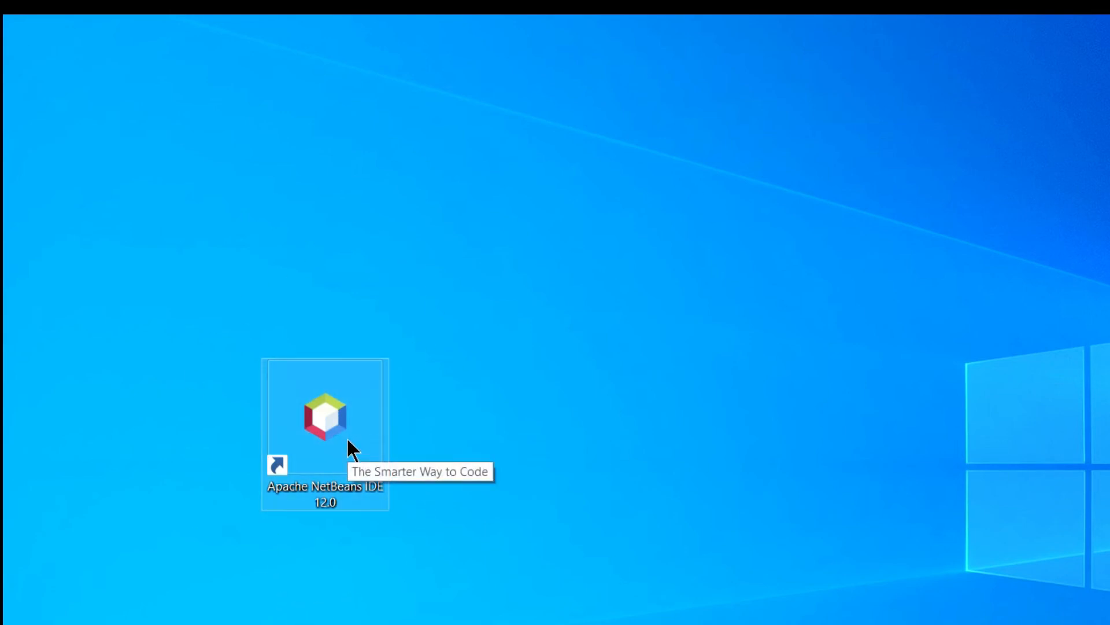
double_click(327, 416)
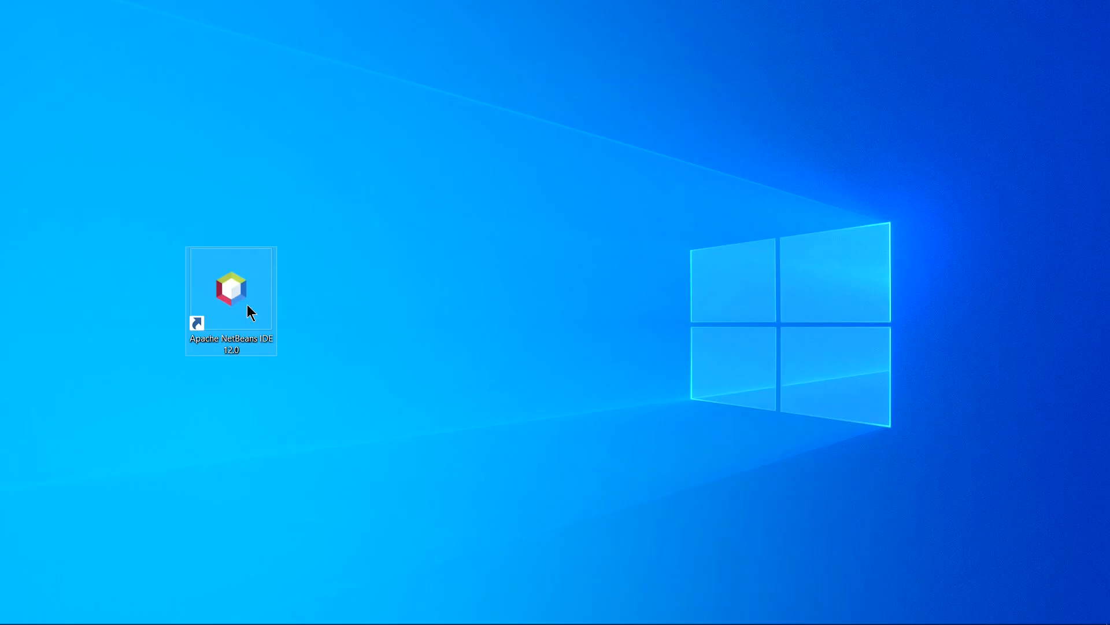
double_click(230, 289)
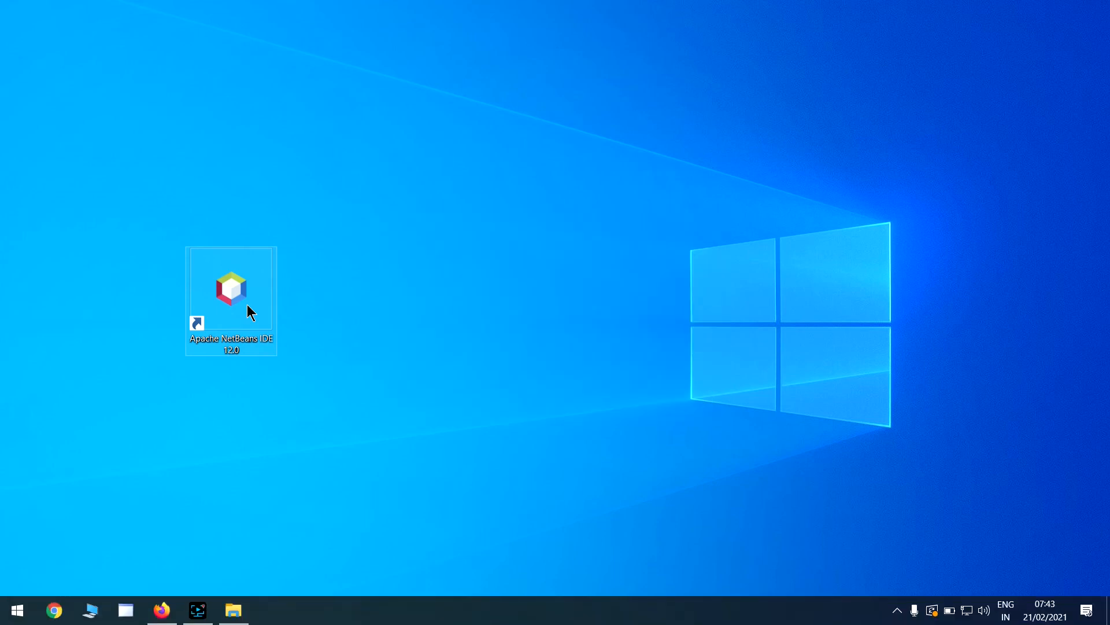
Launch Apache NetBeans IDE 12.0 from its desktop shortcut to the Start Page
double_click(231, 289)
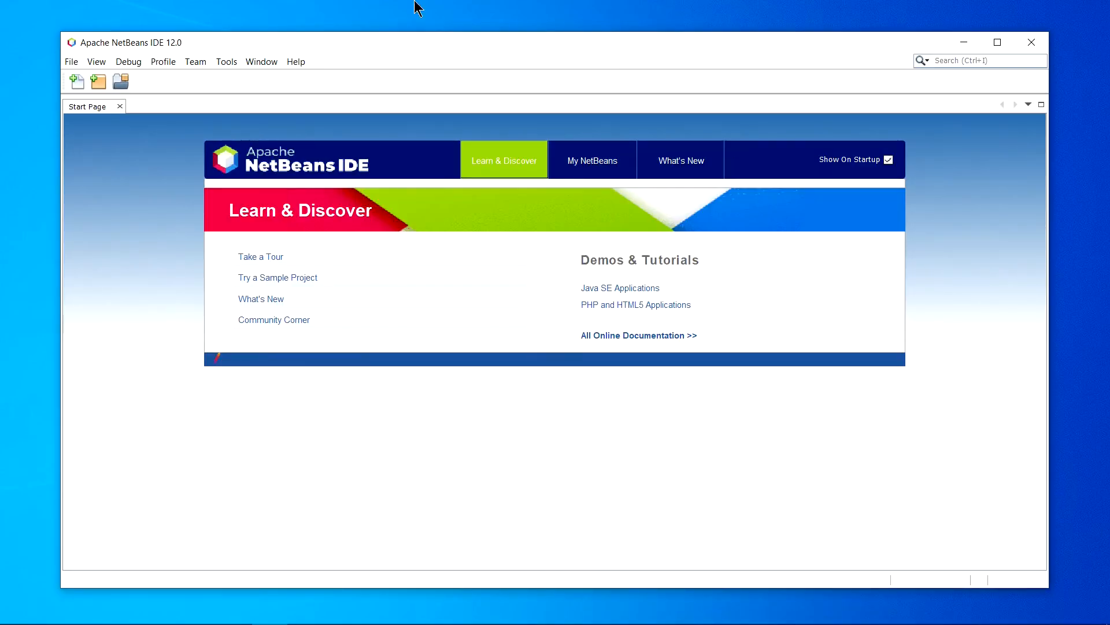
mouse_move(546, 132)
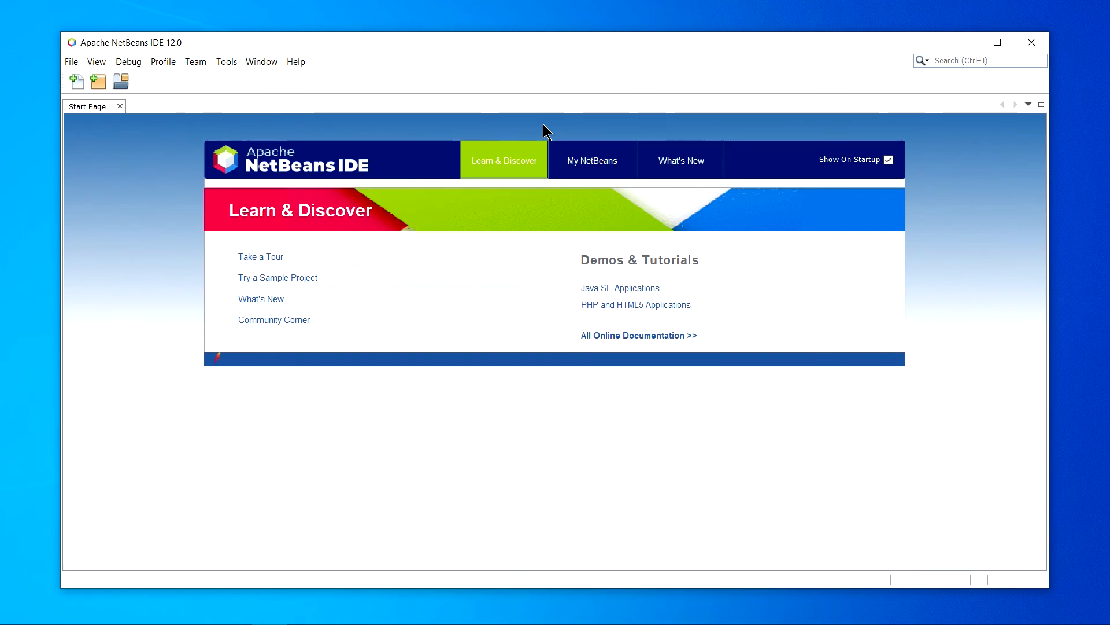
mouse_move(1001, 28)
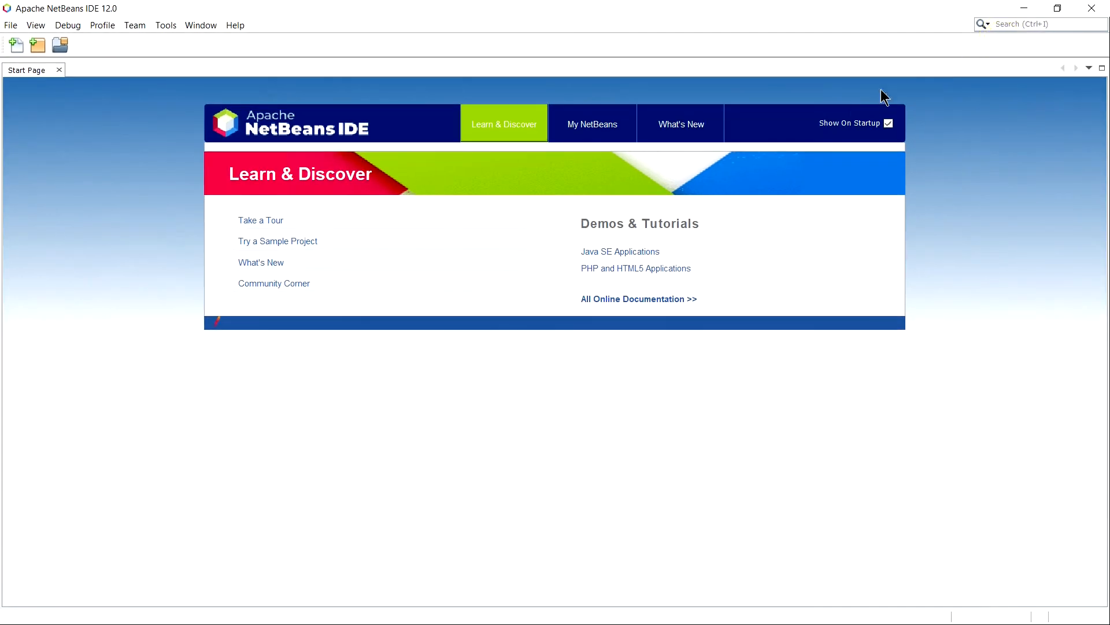
mouse_move(646, 226)
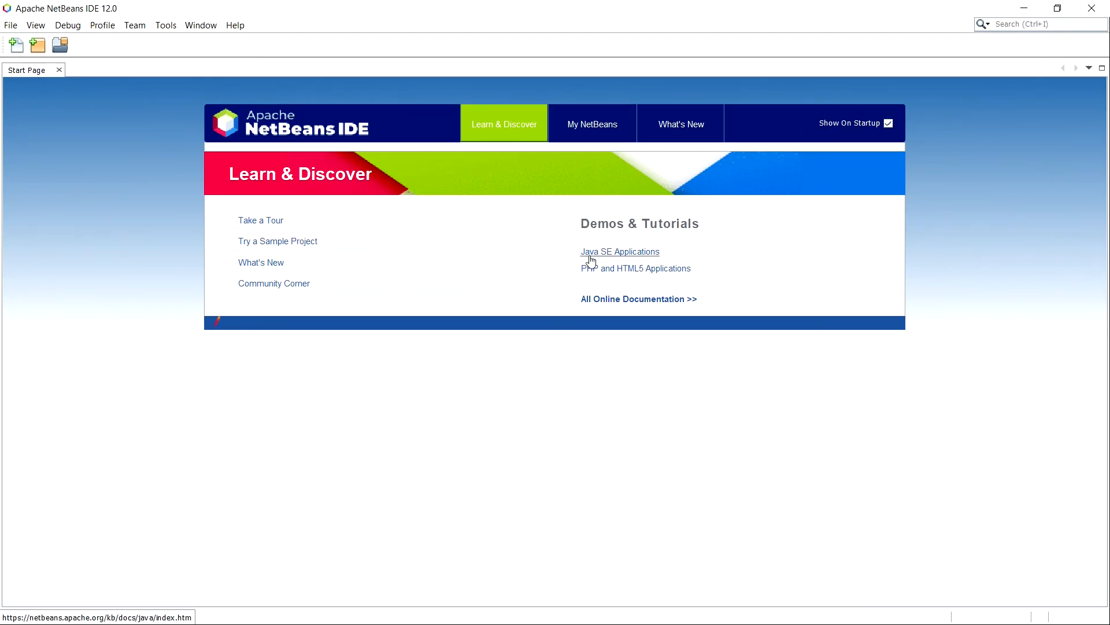
mouse_move(635, 273)
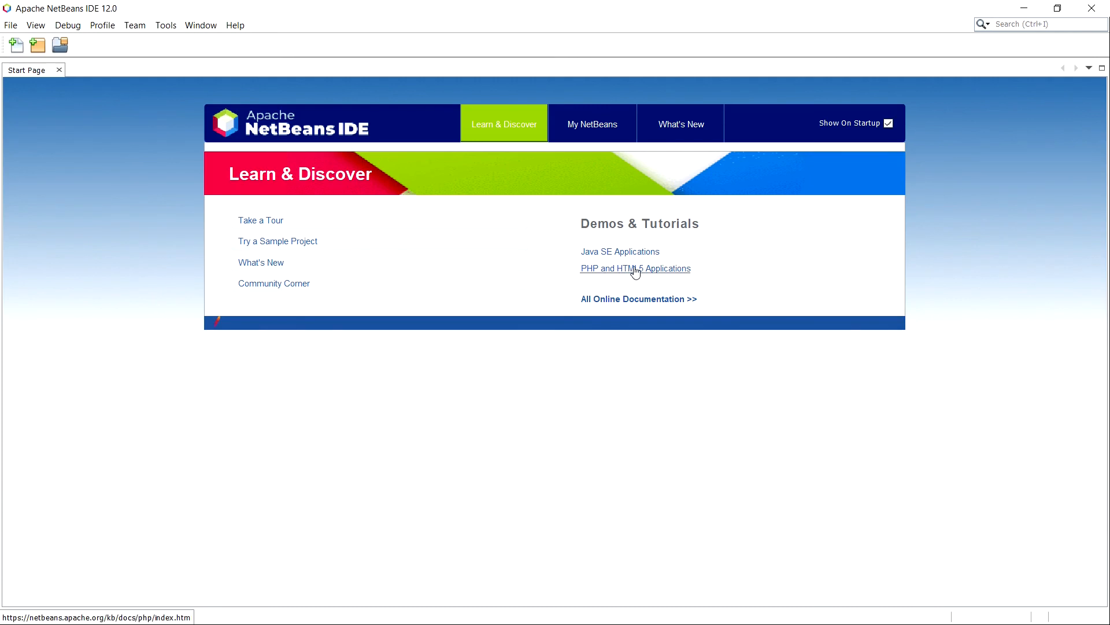
mouse_move(324, 303)
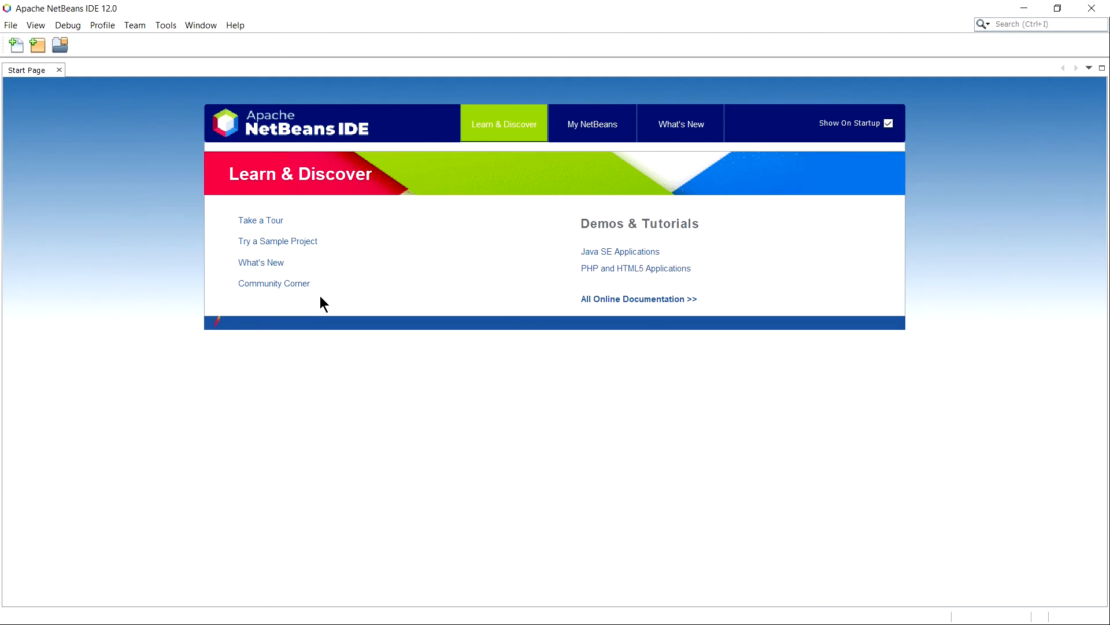
mouse_move(374, 336)
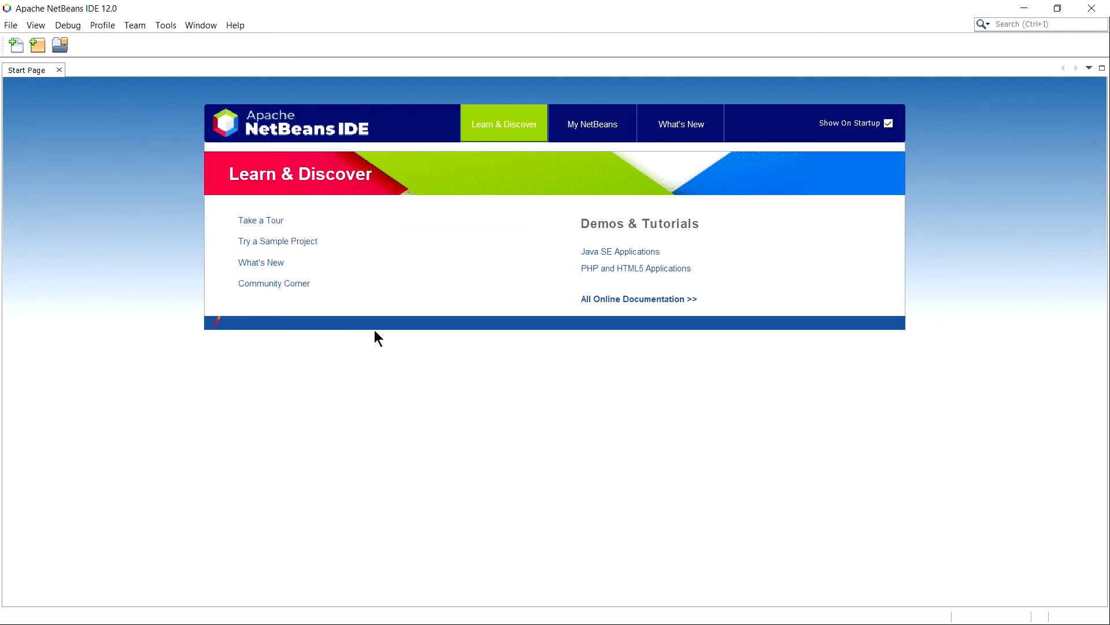
mouse_move(422, 344)
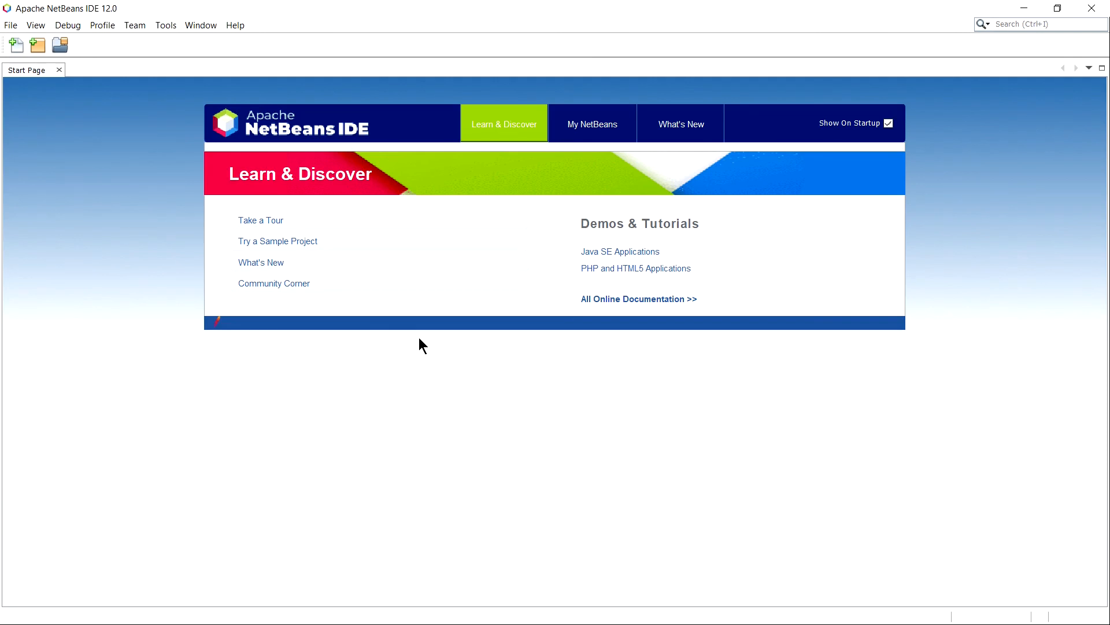
mouse_move(906, 398)
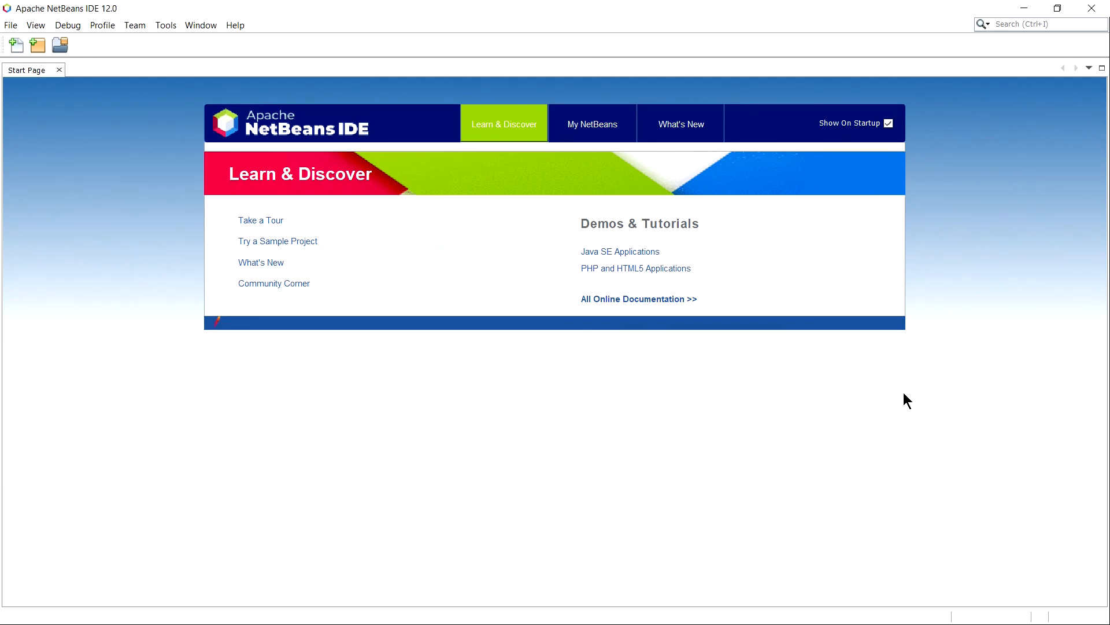
mouse_move(437, 427)
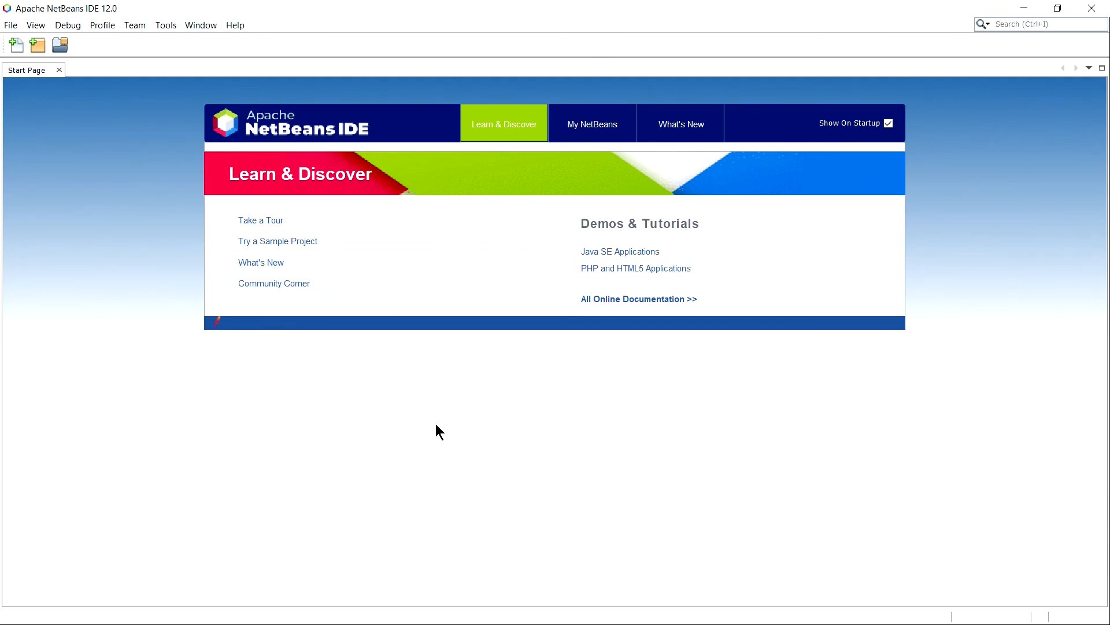